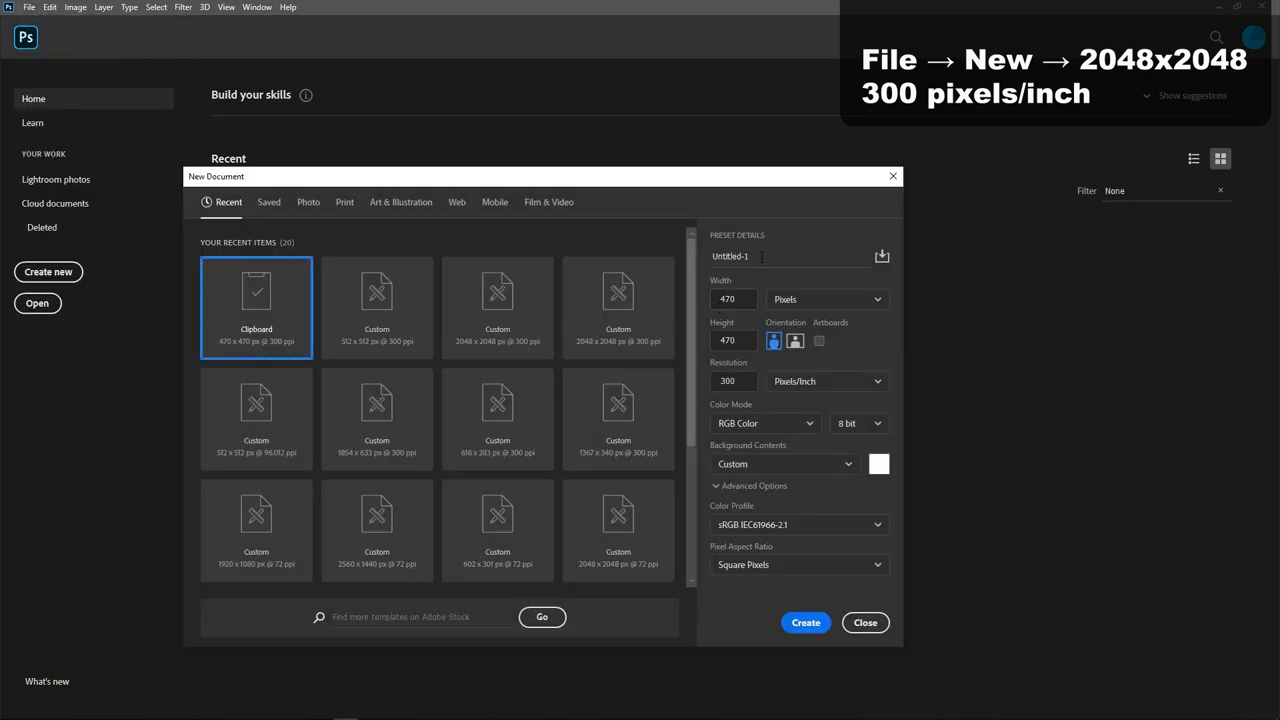
Step: Create the TilingWater document at 2048×2048 px and 300 ppi
{"action": "type", "text": "TilingWater"}
{"action": "left_click", "coordinate": [734, 299]}
{"action": "type", "text": "2048"}
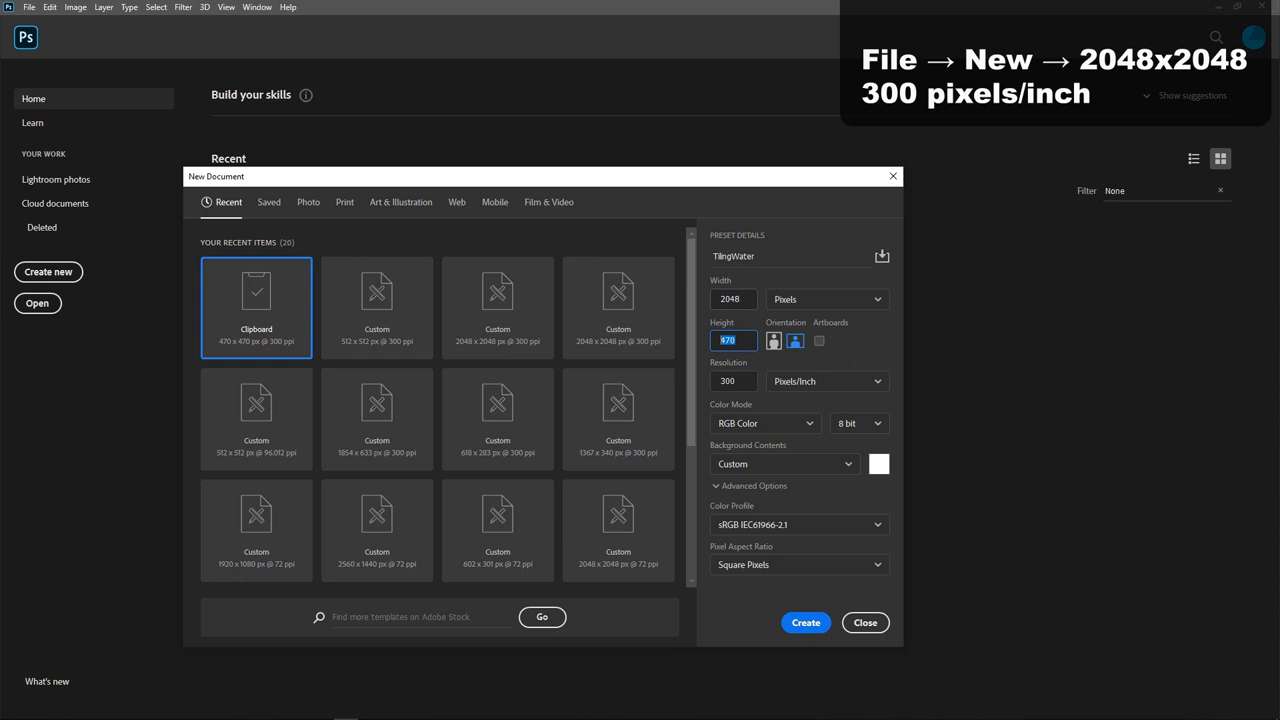
{"action": "left_click", "coordinate": [805, 622]}
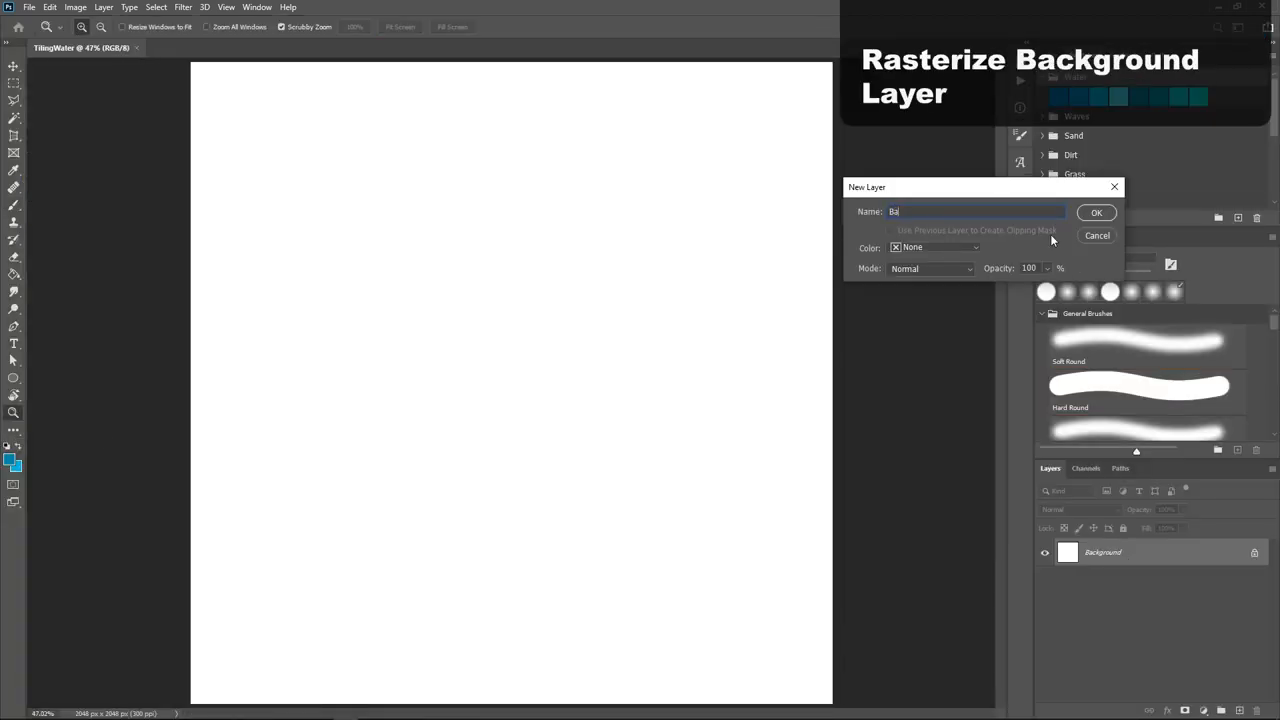
Step: Rename the background layer to Base and fill it with medium blue #0090ad
{"action": "left_click", "coordinate": [1096, 212]}
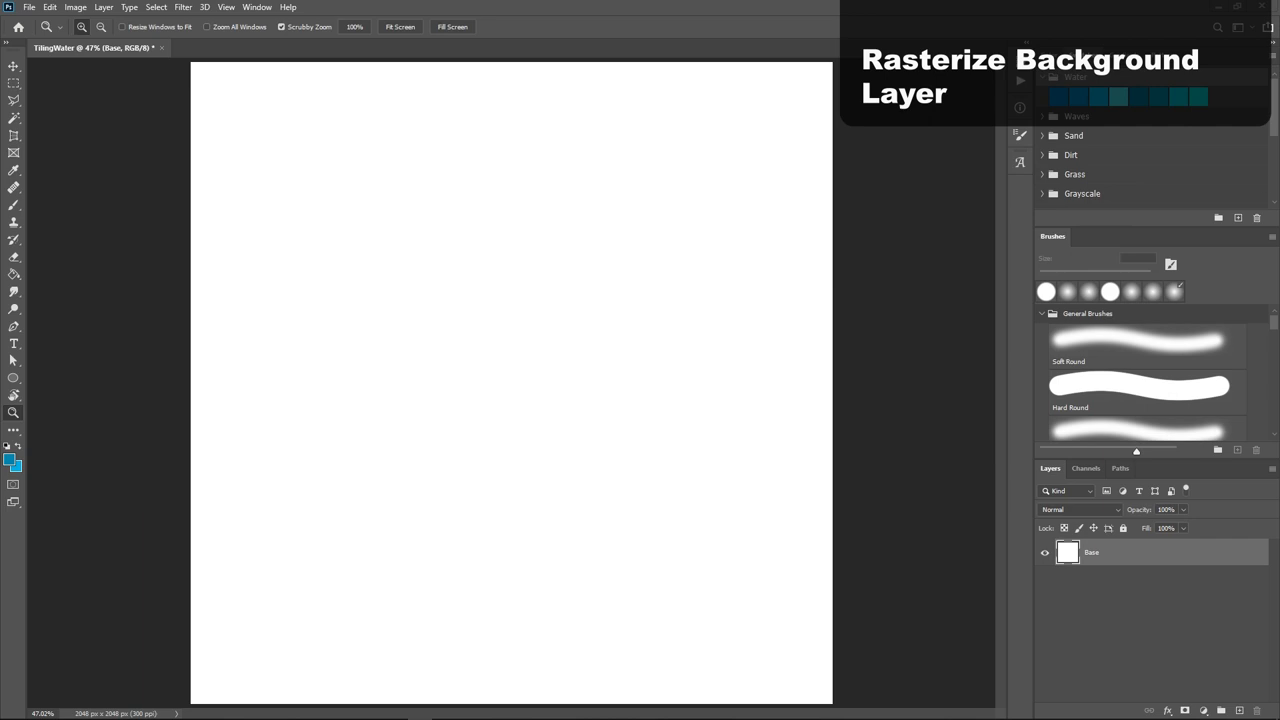
{"action": "left_click", "coordinate": [14, 457]}
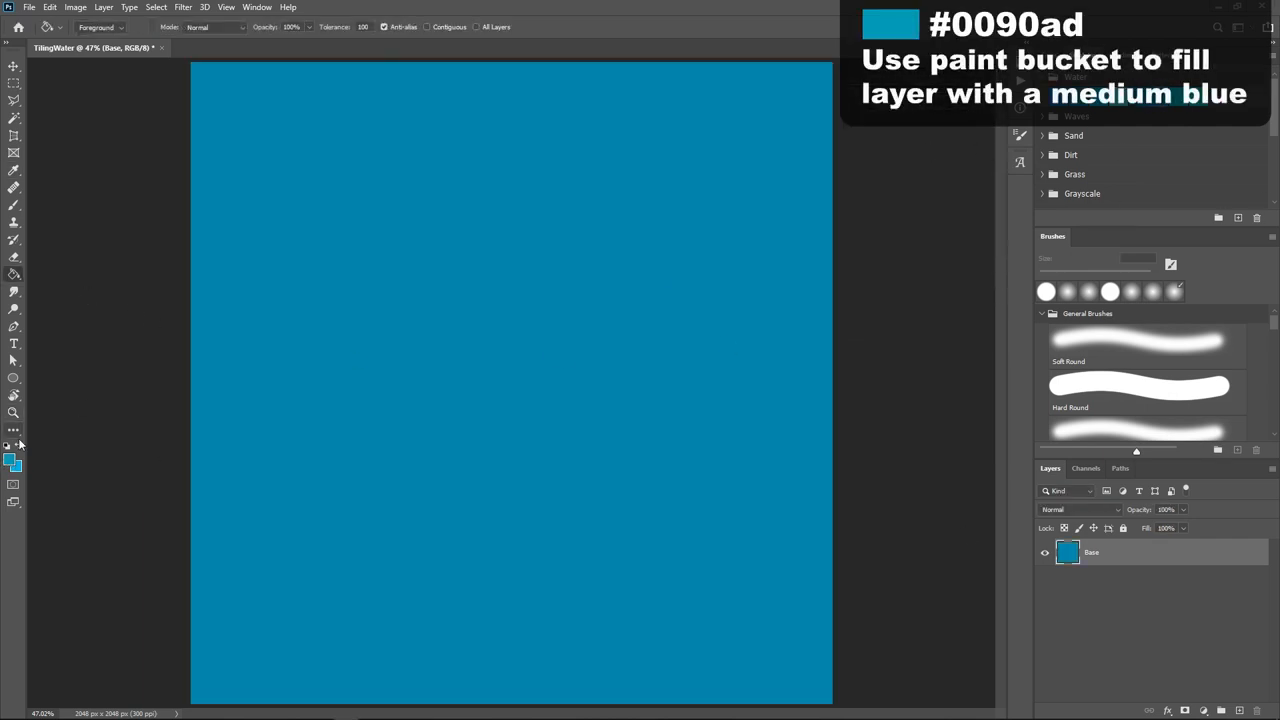
{"action": "left_click", "coordinate": [13, 187]}
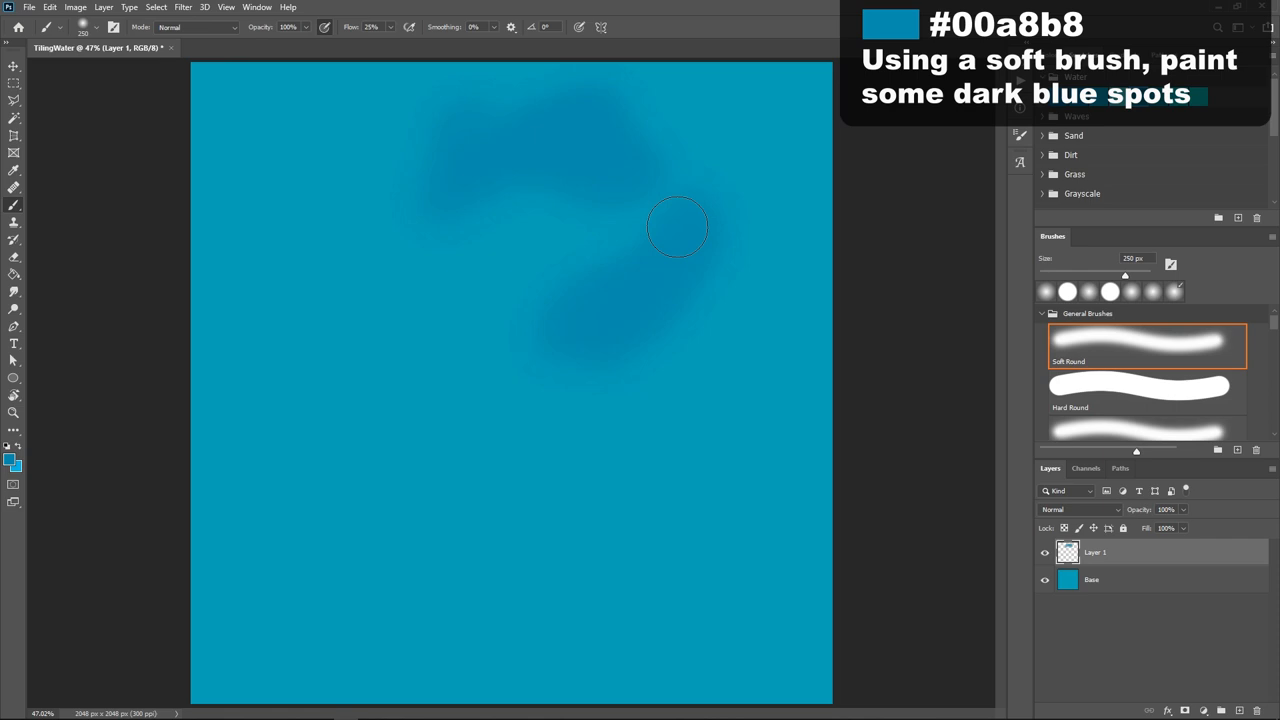
Step: Paint soft dark blue spots across the top, upper left and lower middle with a 250 px brush
{"action": "left_click_drag", "start_coordinate": [677, 227], "coordinate": [447, 296]}
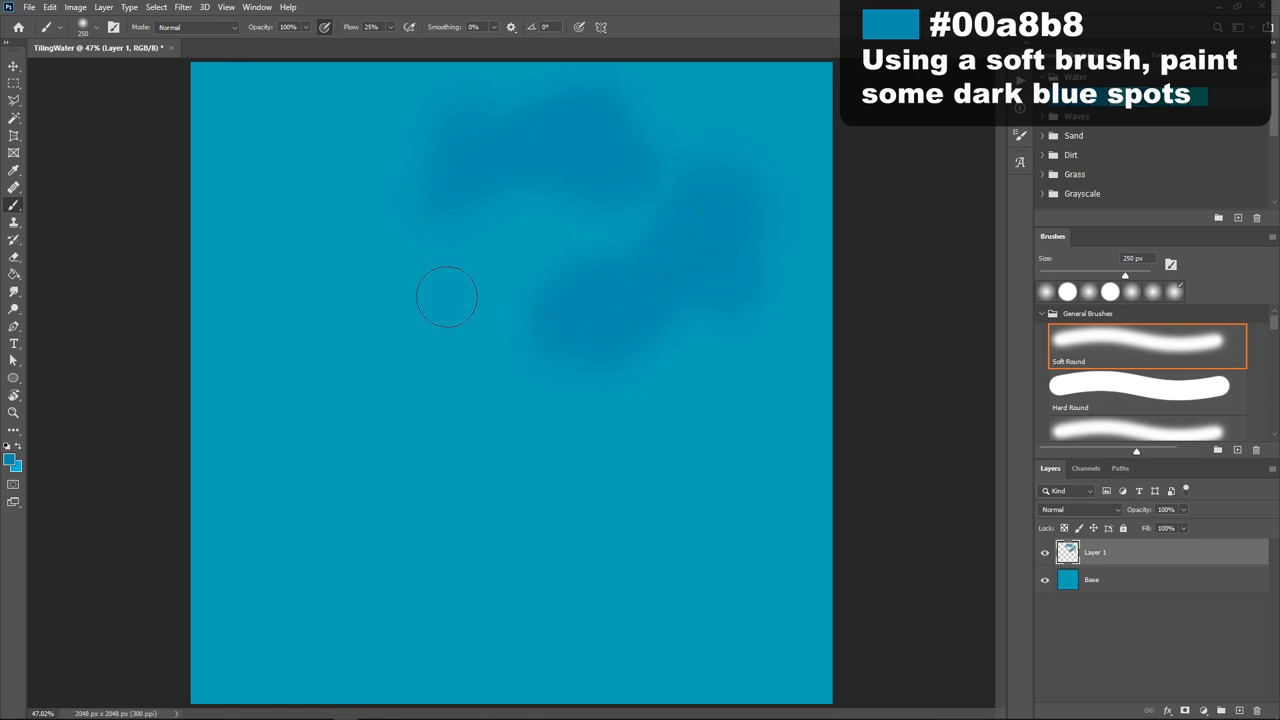
{"action": "left_click_drag", "start_coordinate": [447, 296], "coordinate": [543, 434]}
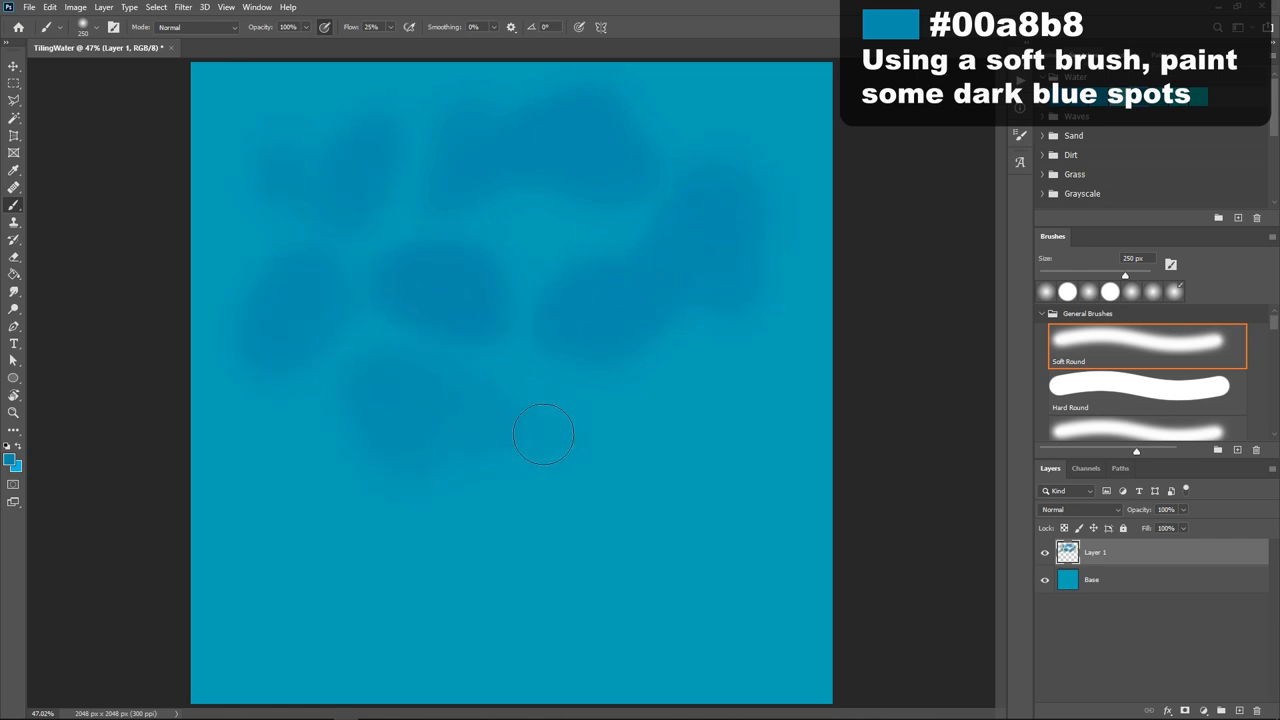
{"action": "left_click_drag", "start_coordinate": [544, 434], "coordinate": [565, 594]}
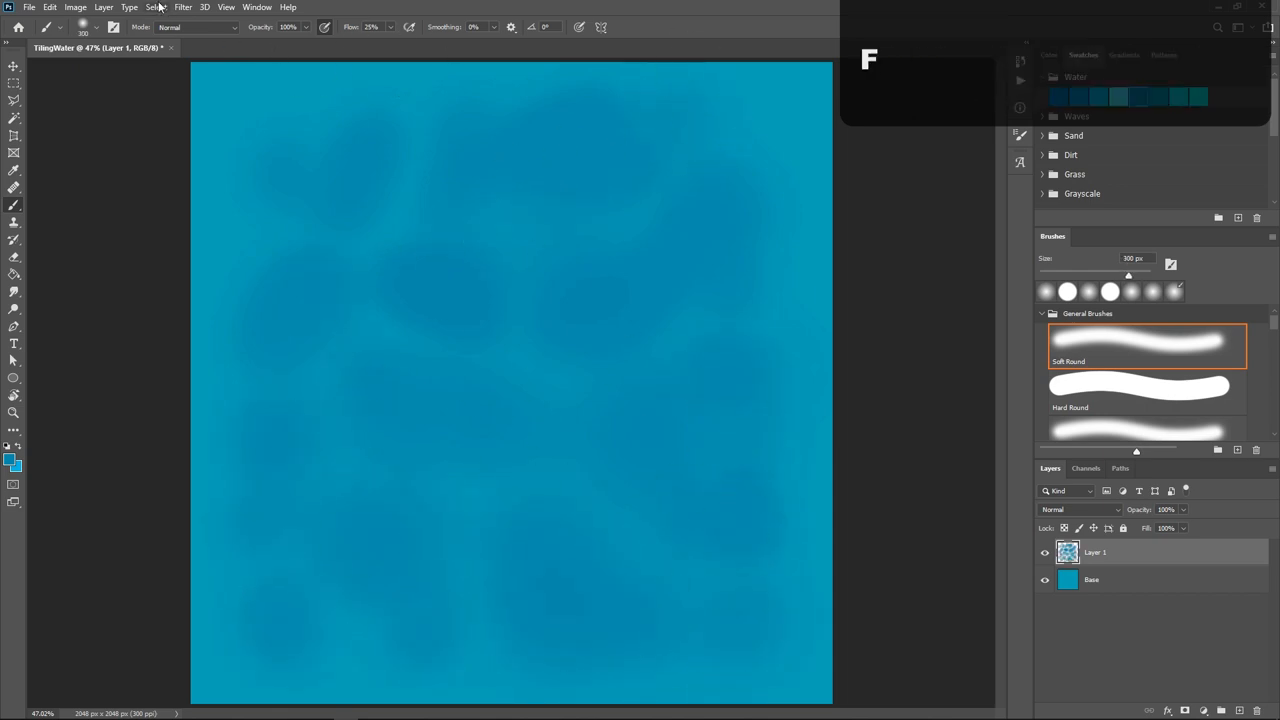
Step: Offset the spot layer by +1024 px with Wrap Around and paint spots over the seams
{"action": "left_click", "coordinate": [182, 7]}
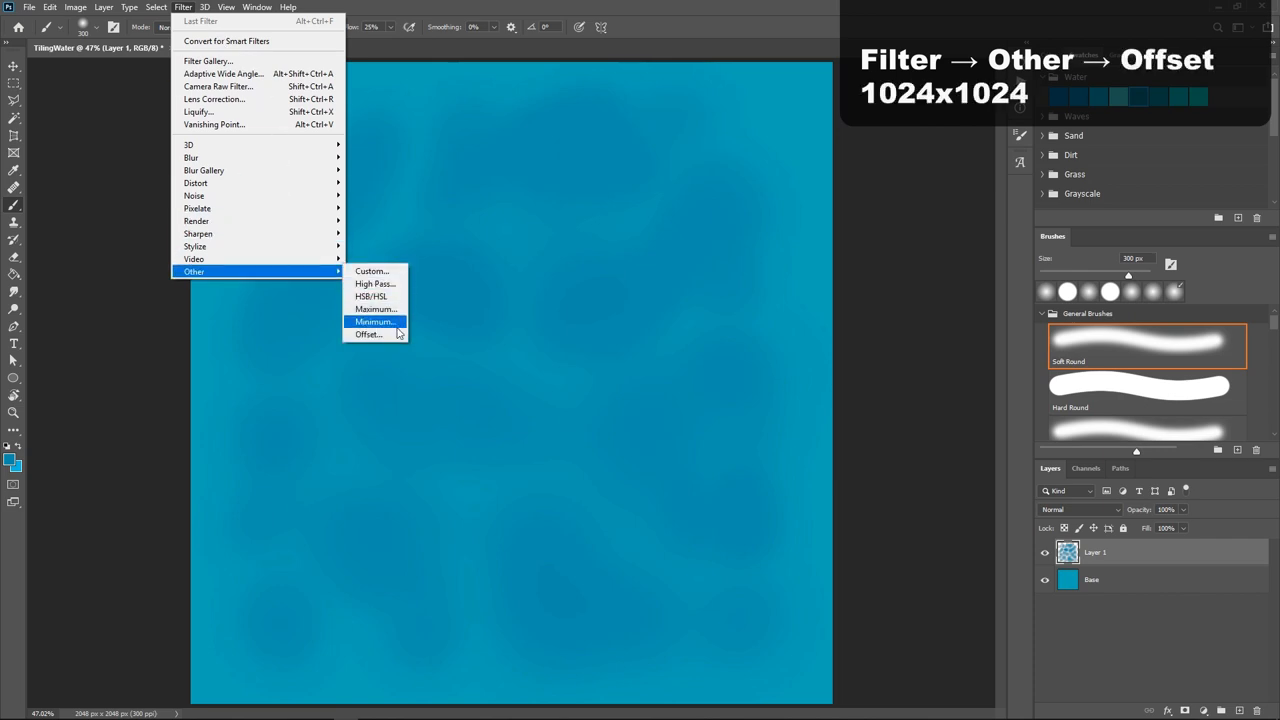
{"action": "left_click", "coordinate": [368, 334]}
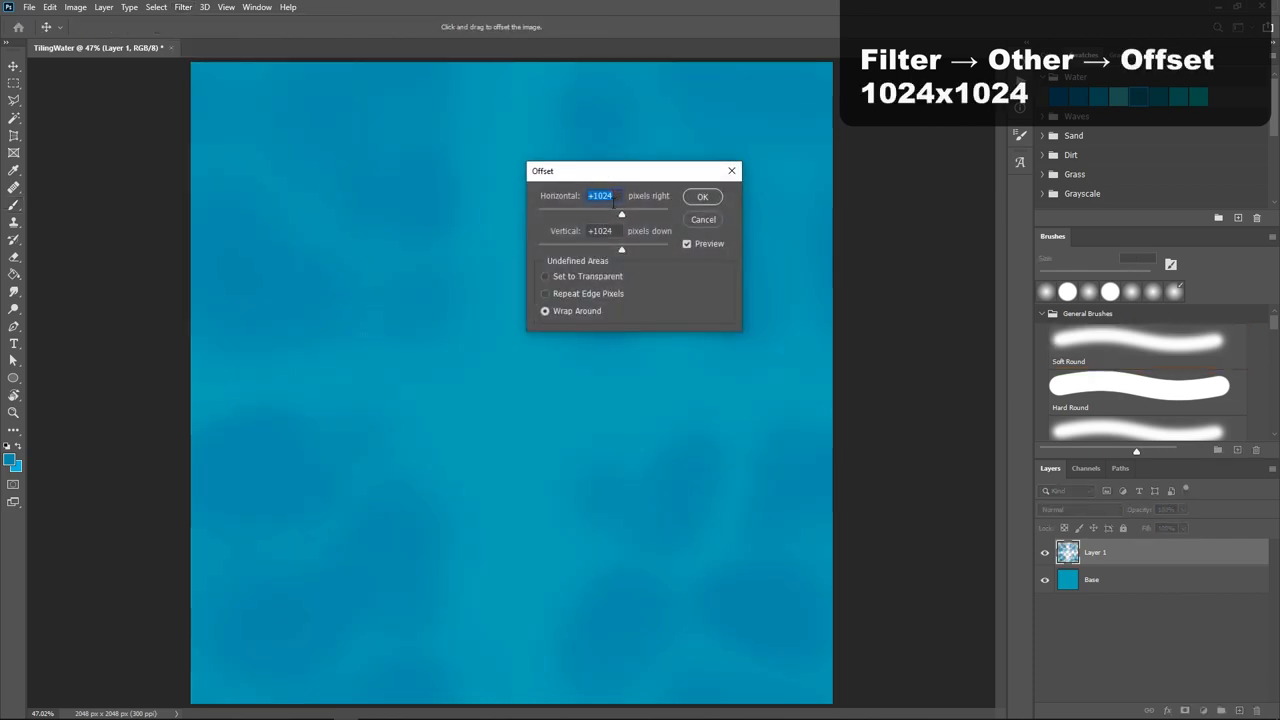
{"action": "left_click", "coordinate": [702, 196]}
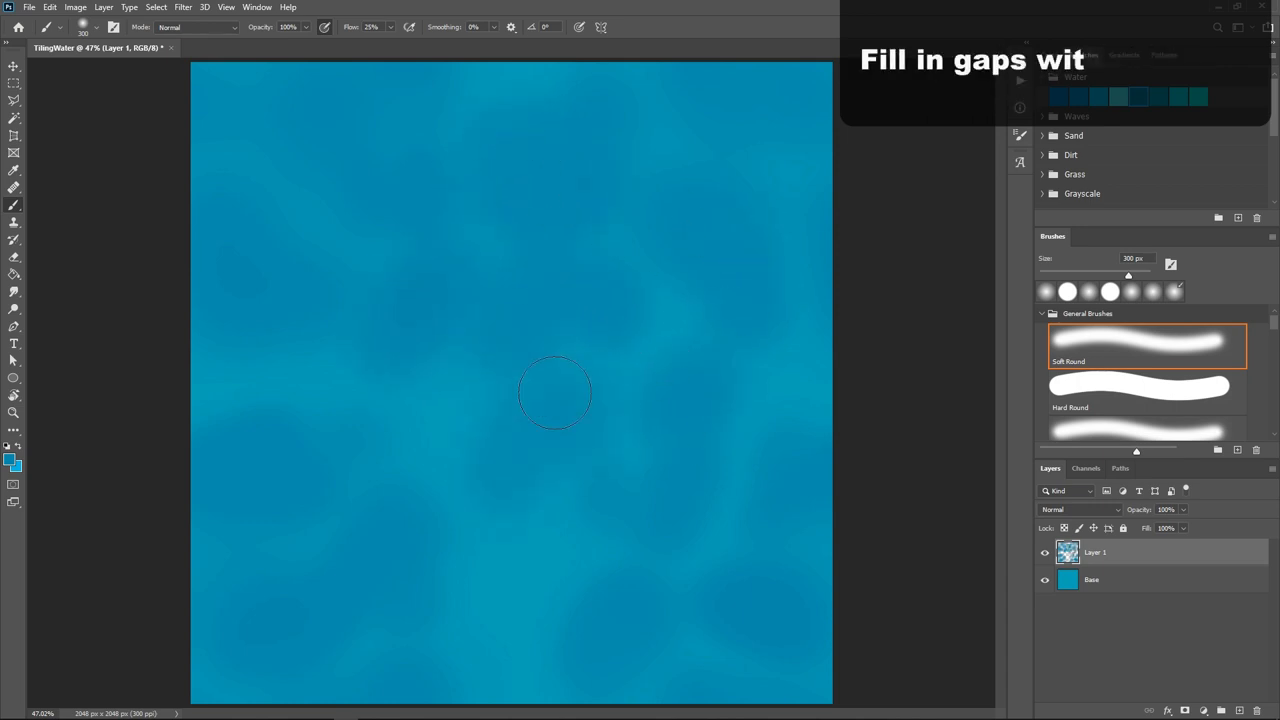
{"action": "left_click_drag", "start_coordinate": [555, 392], "coordinate": [533, 610]}
{"action": "type", "text": "Spots"}
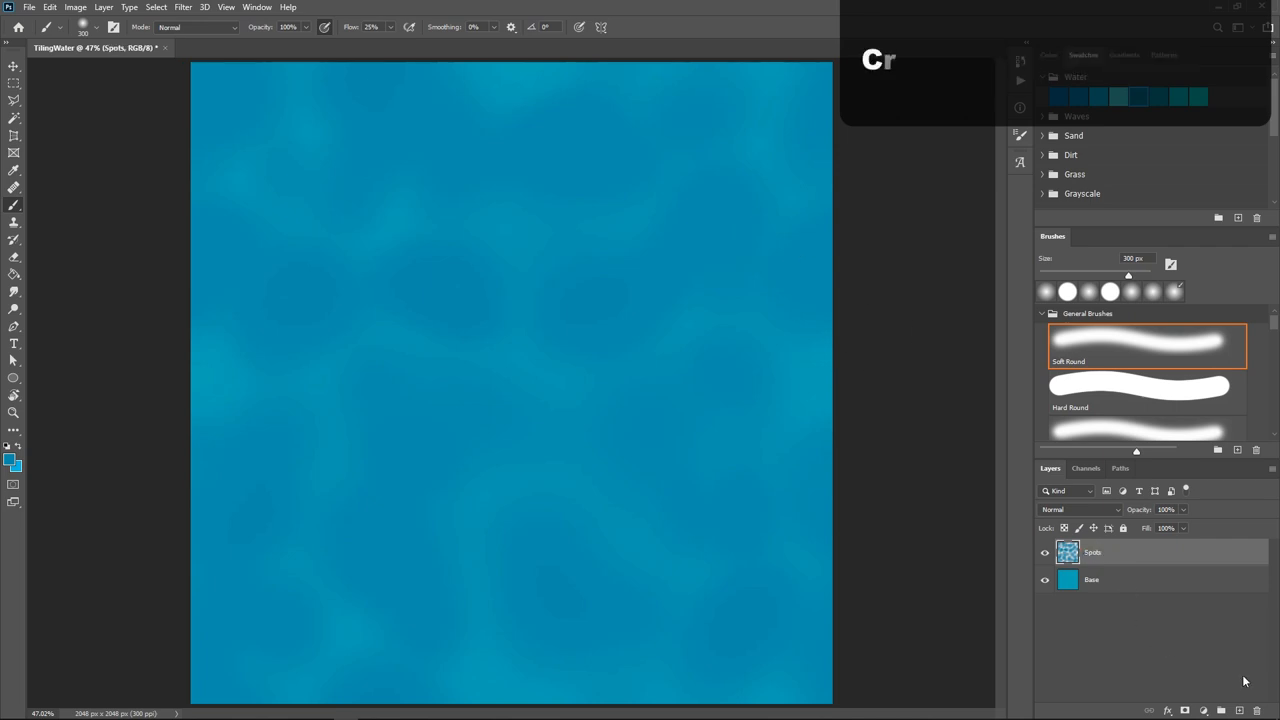
Step: On a new layer, paint #13eae5 web strands along the top, left side, centre and lower half
{"action": "left_click", "coordinate": [1221, 710]}
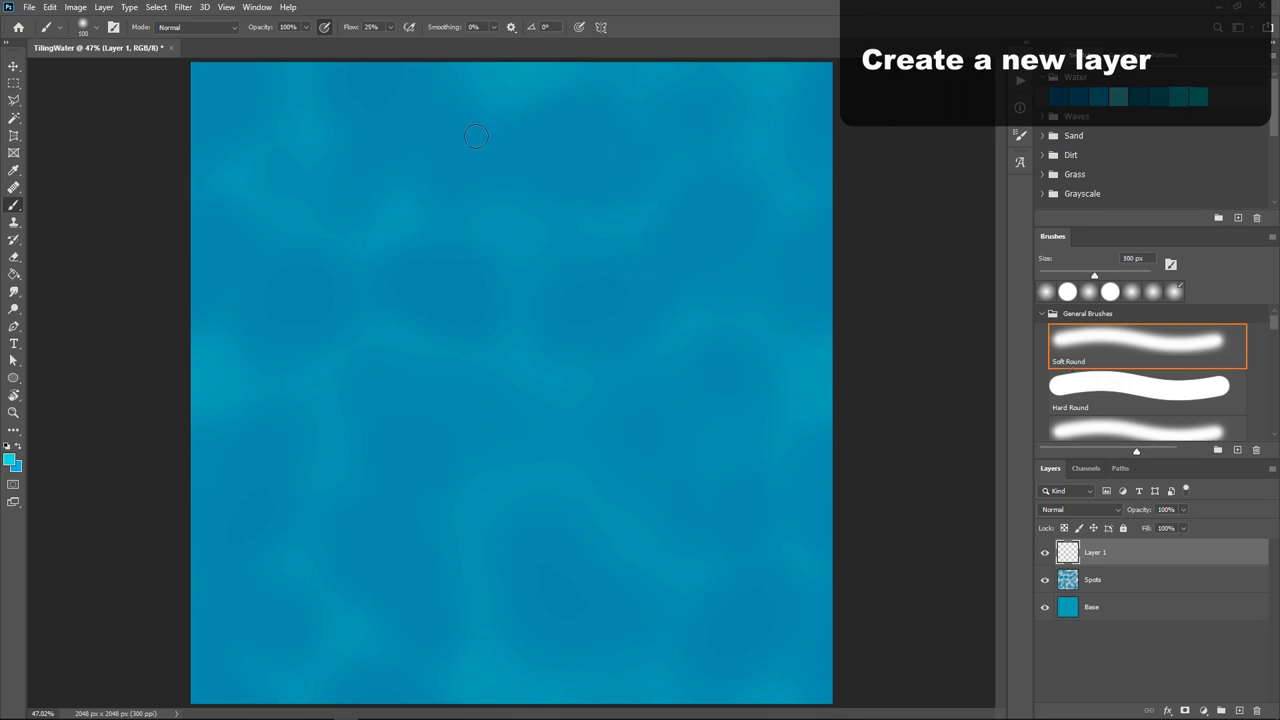
{"action": "left_click_drag", "start_coordinate": [476, 136], "coordinate": [418, 112]}
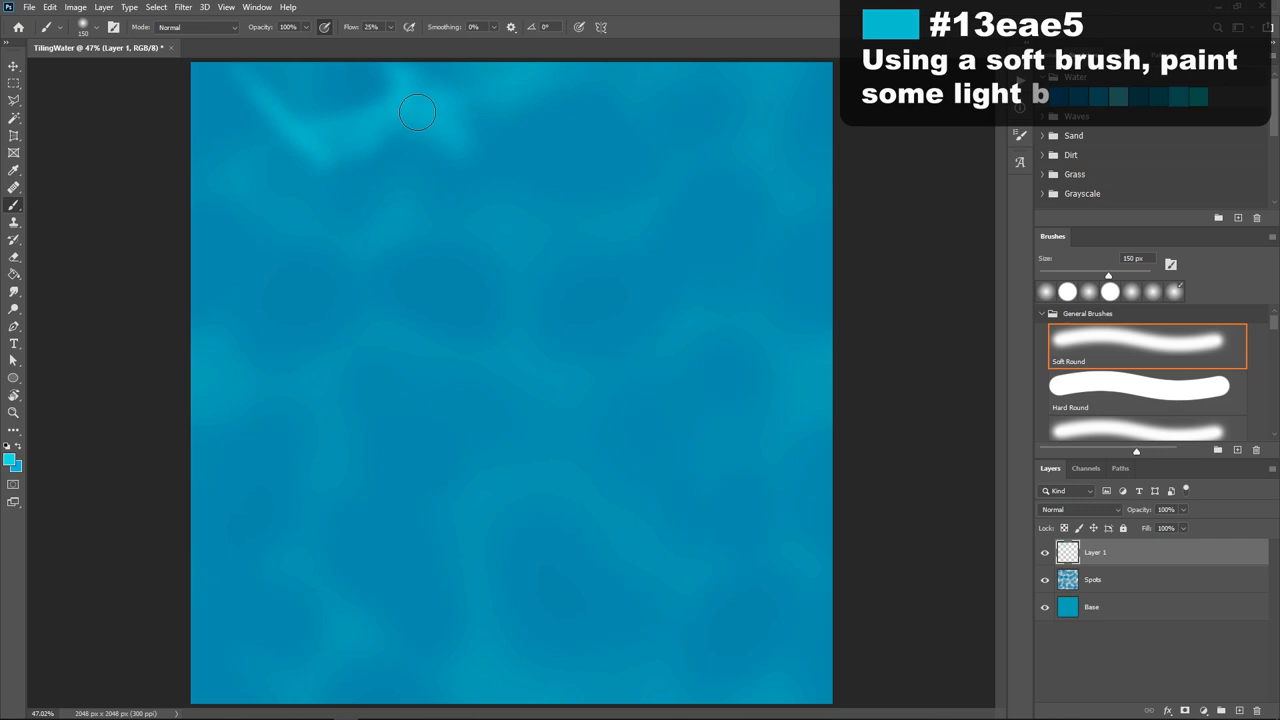
{"action": "left_click_drag", "start_coordinate": [418, 111], "coordinate": [527, 222]}
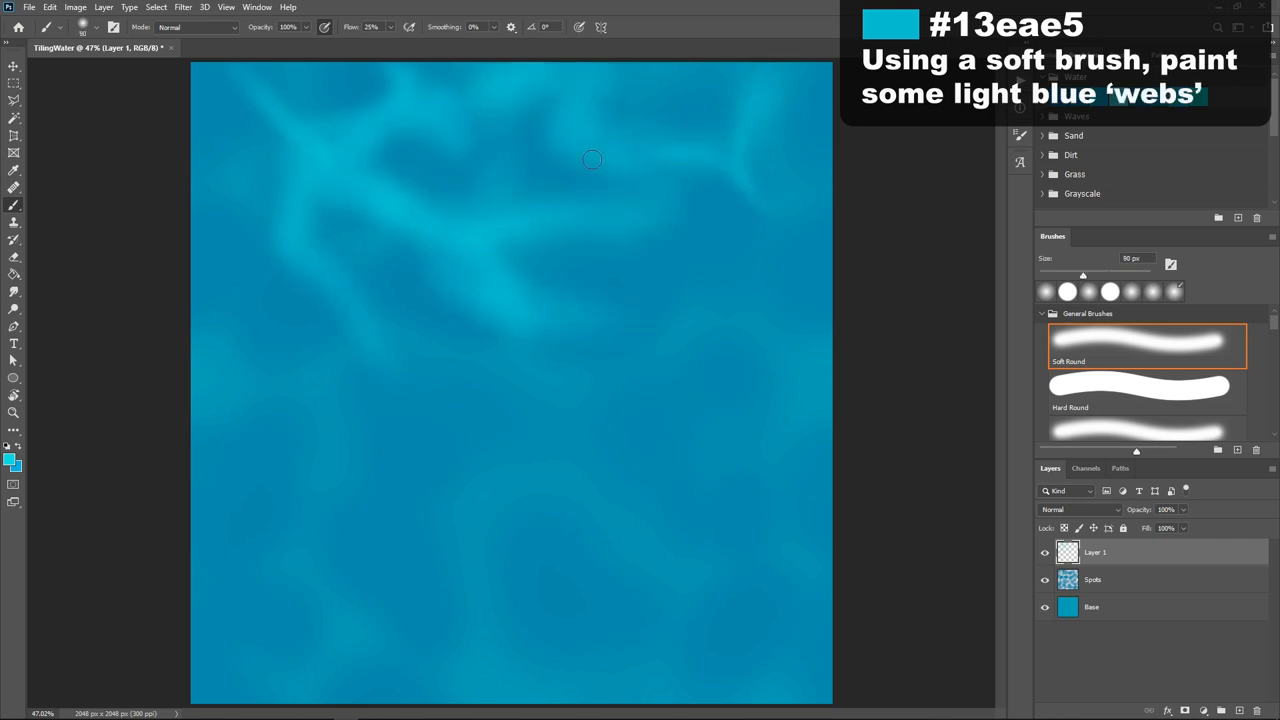
{"action": "left_click_drag", "start_coordinate": [592, 159], "coordinate": [626, 311]}
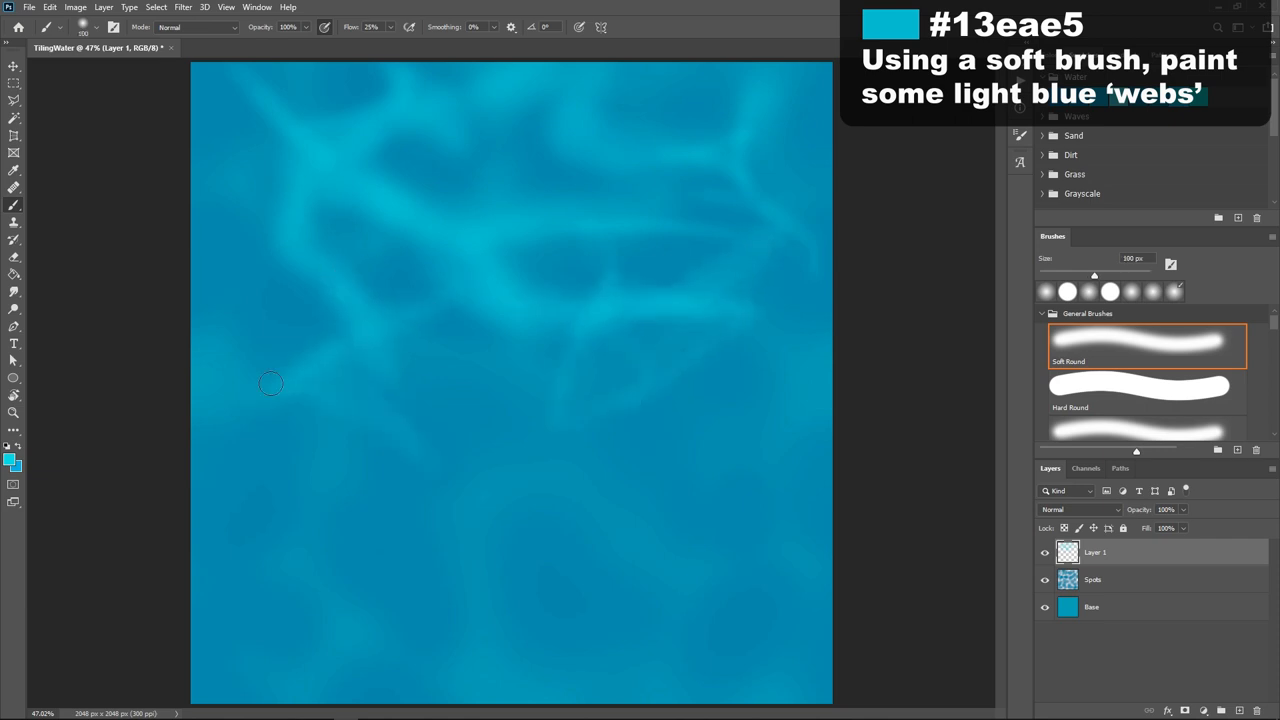
{"action": "left_click_drag", "start_coordinate": [271, 384], "coordinate": [305, 575]}
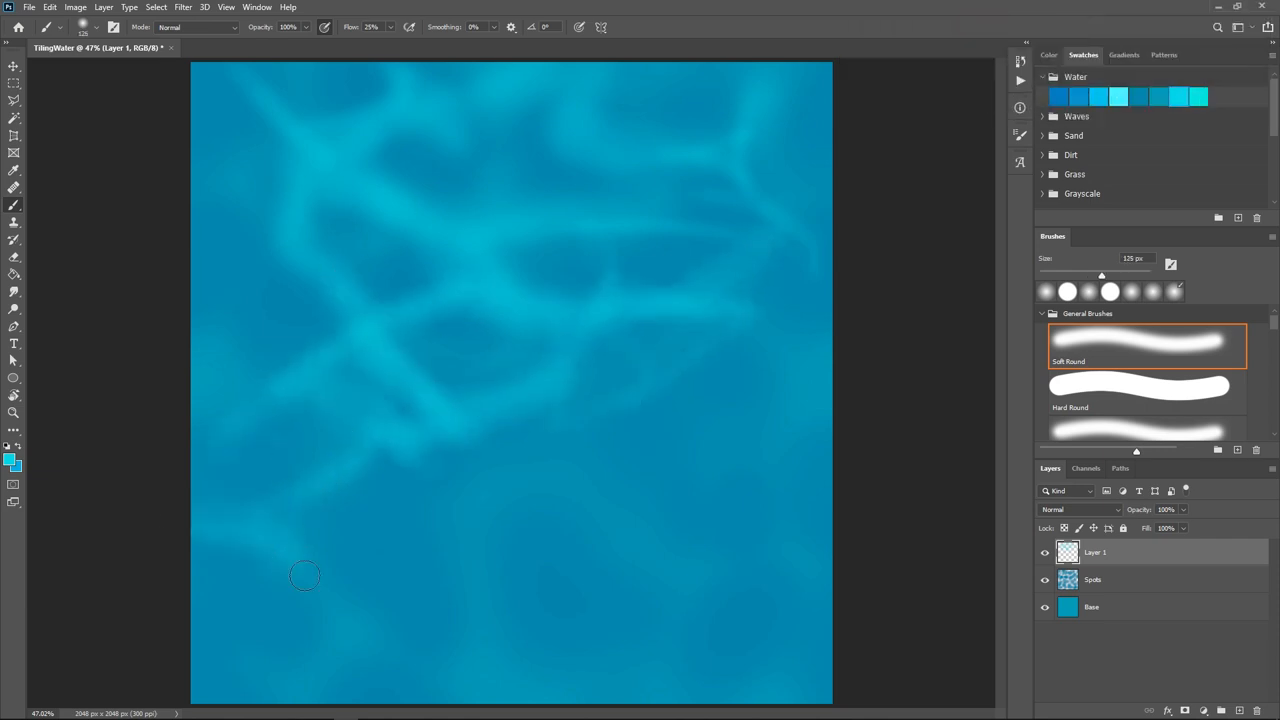
{"action": "left_click_drag", "start_coordinate": [305, 575], "coordinate": [450, 425]}
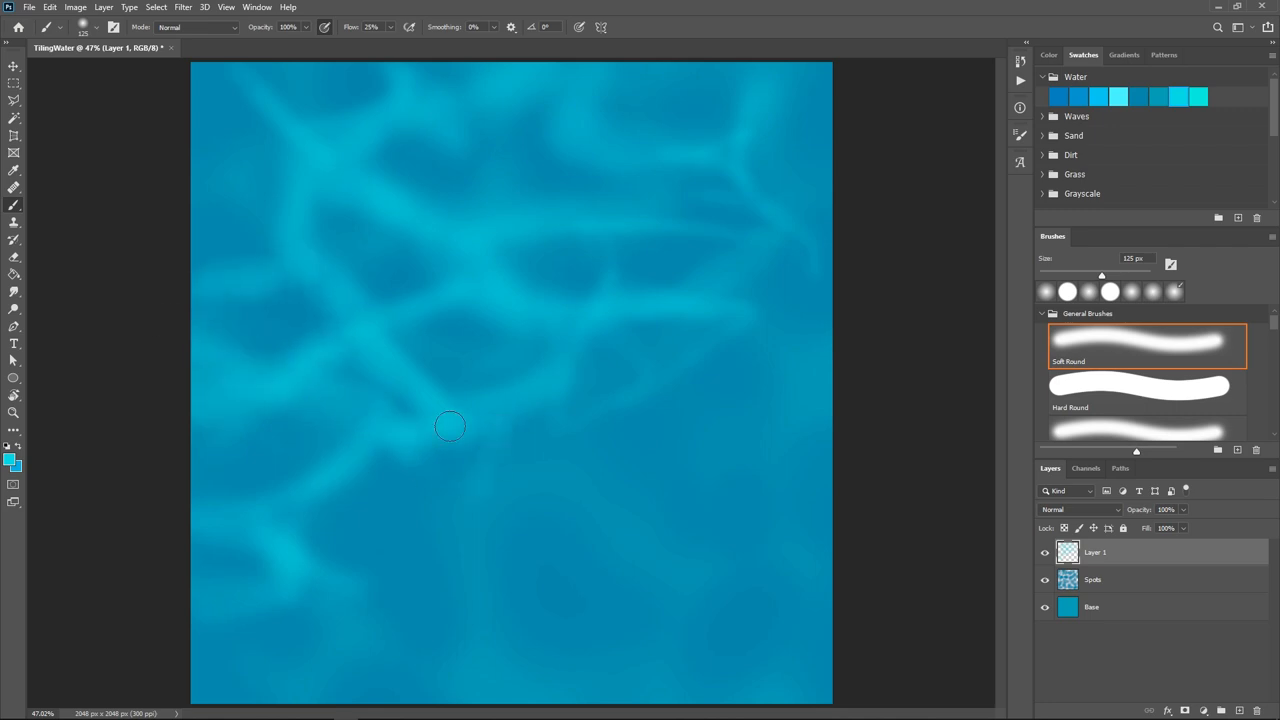
{"action": "left_click_drag", "start_coordinate": [450, 426], "coordinate": [728, 537]}
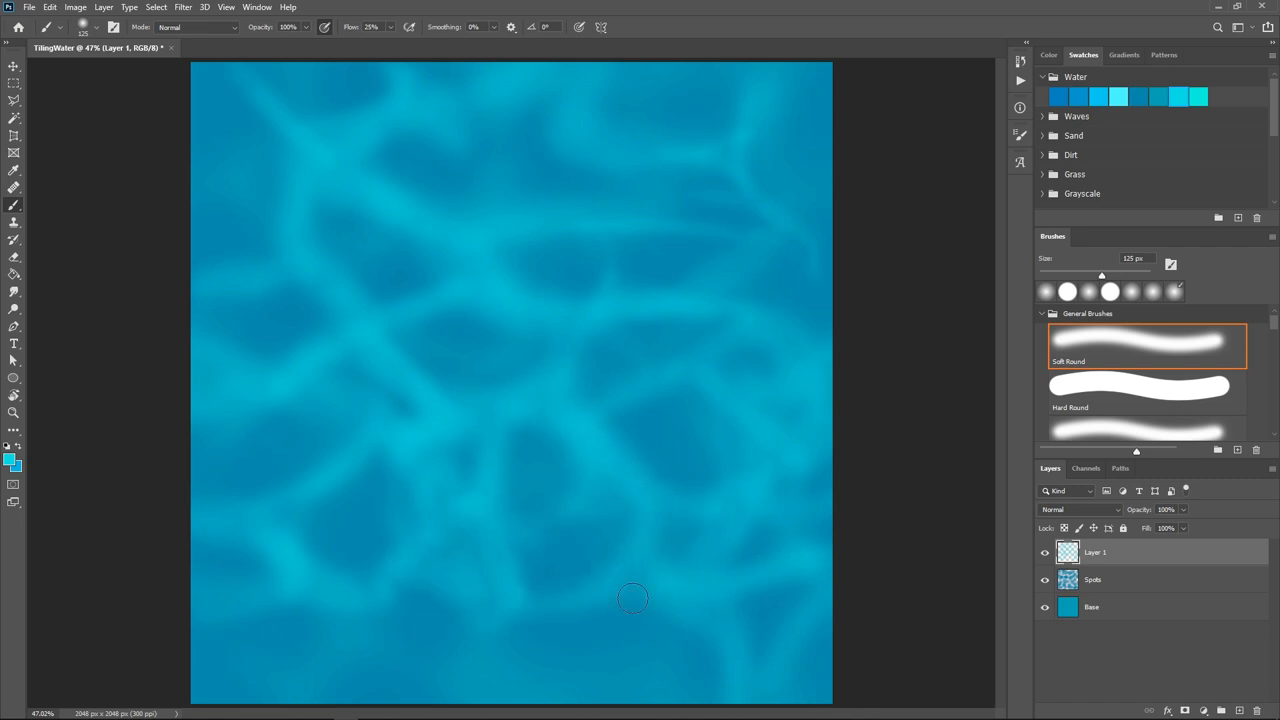
{"action": "left_click_drag", "start_coordinate": [632, 598], "coordinate": [432, 425]}
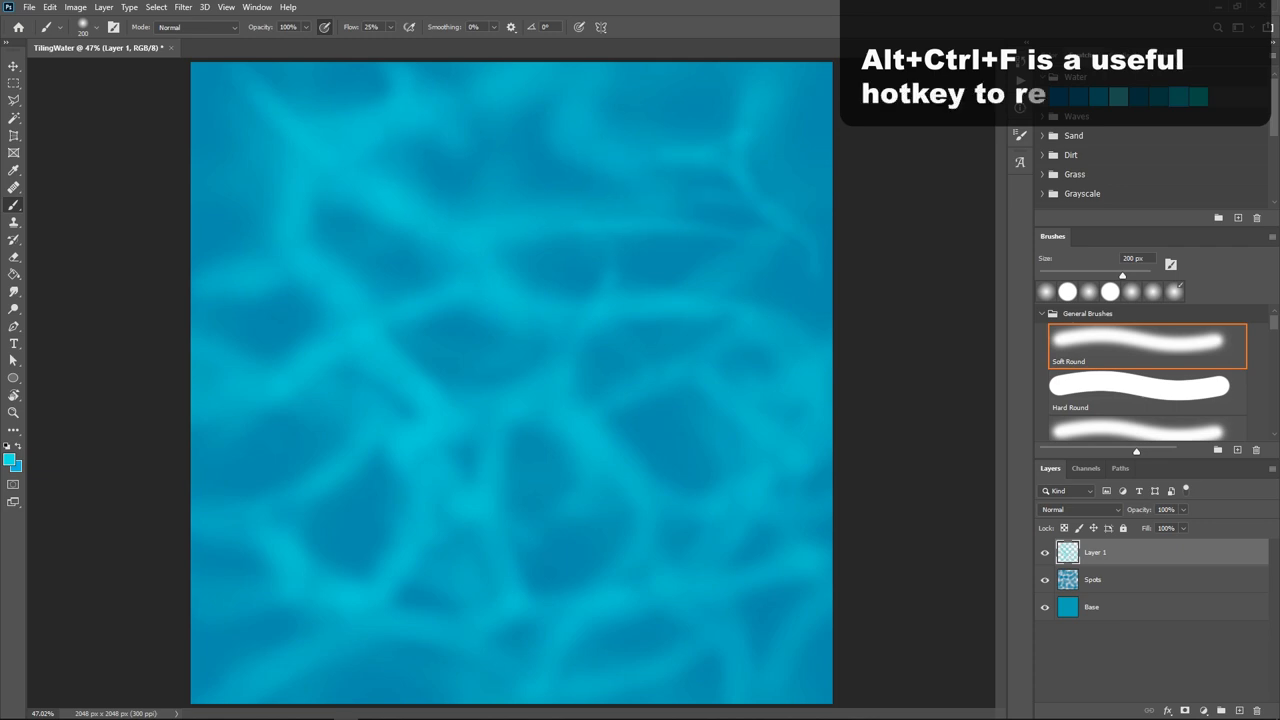
Step: Reapply the Offset filter and brush over the vertical seam near the middle and top
{"action": "key", "text": "alt+ctrl+f"}
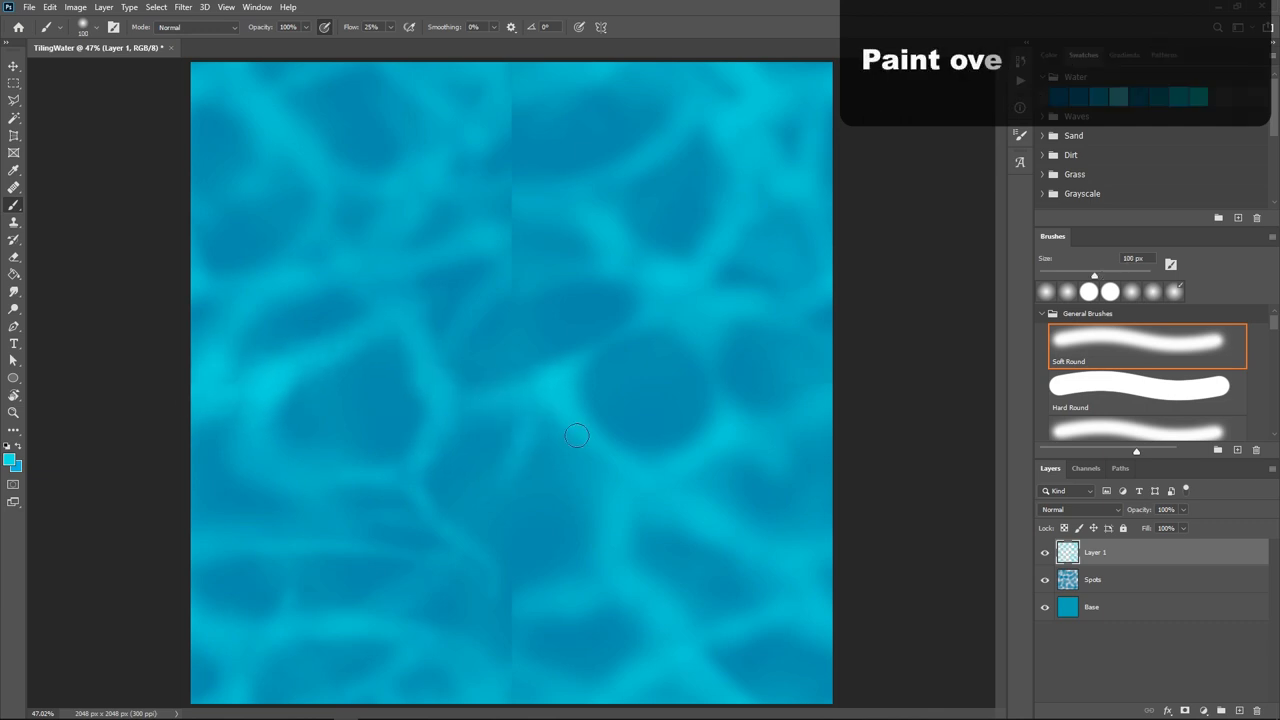
{"action": "left_click_drag", "start_coordinate": [577, 435], "coordinate": [497, 75]}
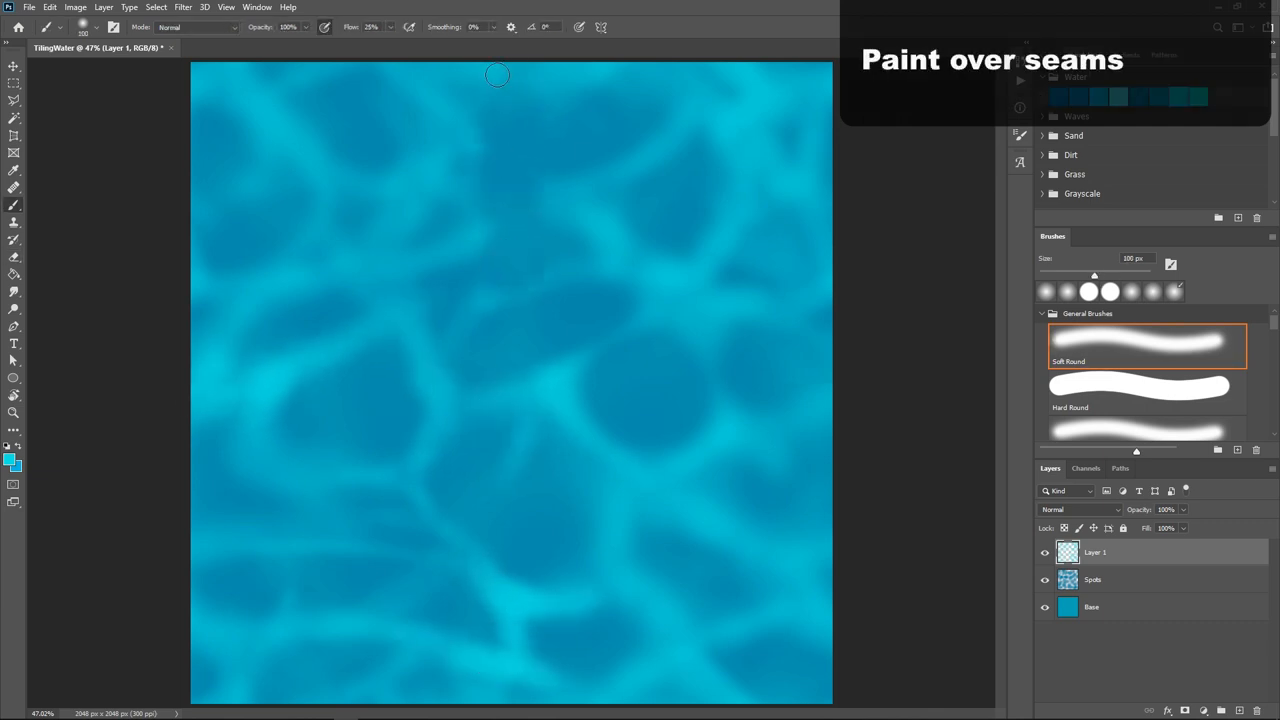
{"action": "left_click_drag", "start_coordinate": [497, 75], "coordinate": [592, 364]}
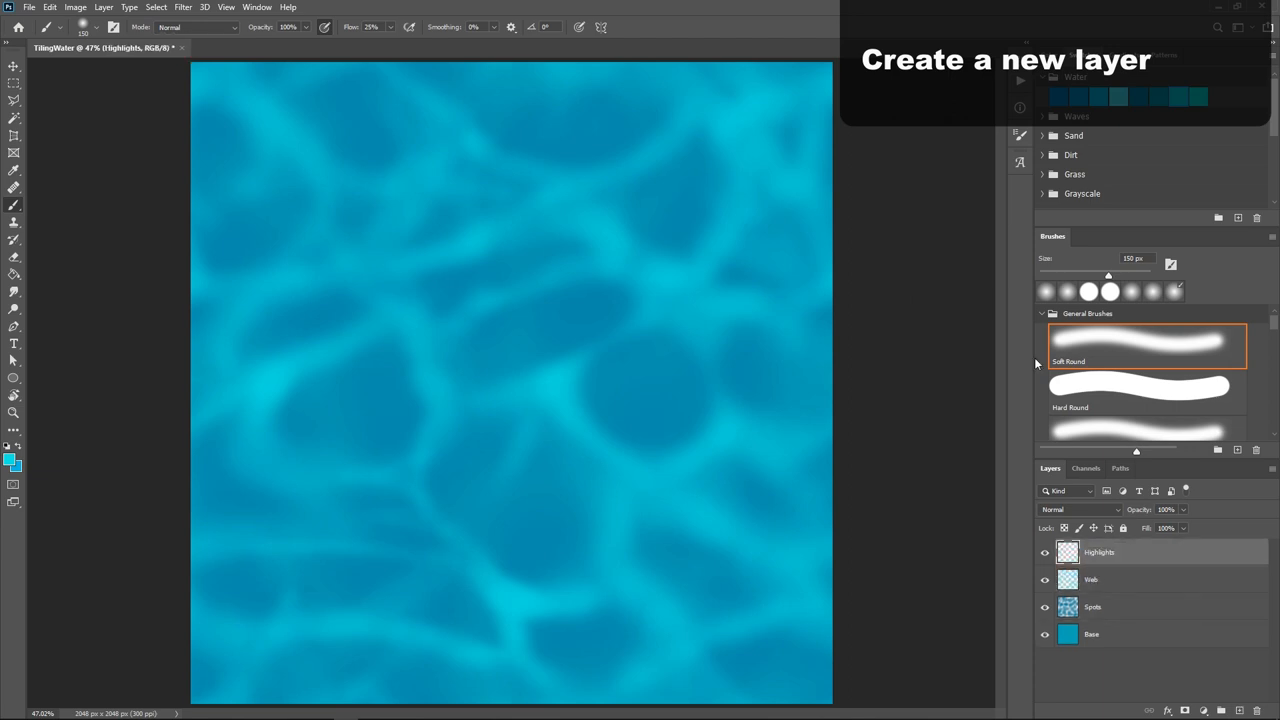
Step: With a Hard Round brush, paint #10fddc veins across the top, centre, lower areas and upper right
{"action": "left_click", "coordinate": [1145, 390]}
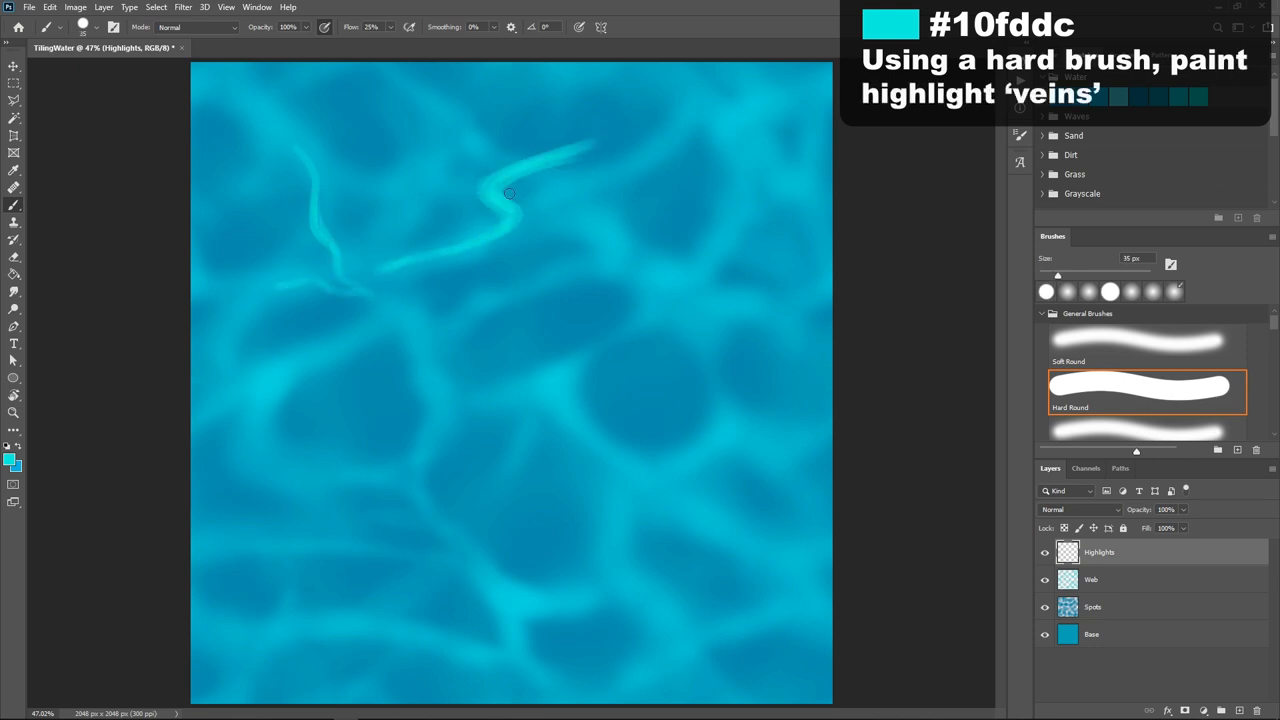
{"action": "left_click_drag", "start_coordinate": [509, 193], "coordinate": [484, 245]}
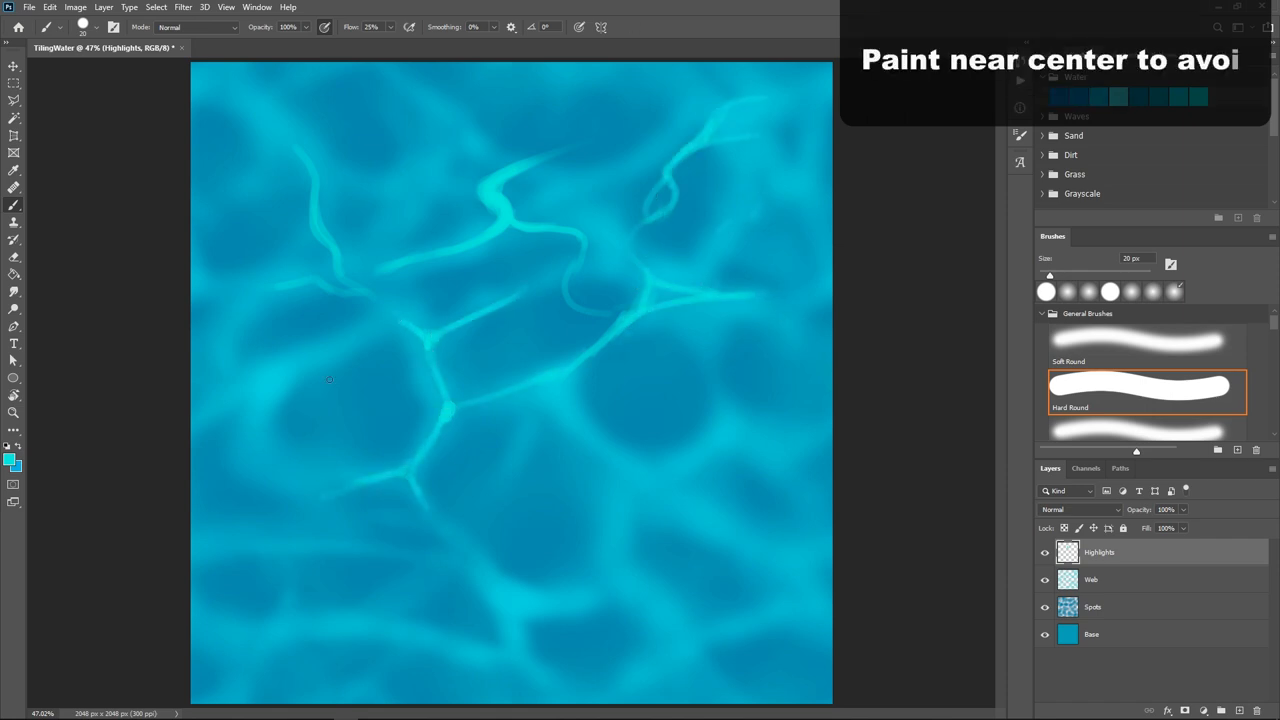
{"action": "left_click_drag", "start_coordinate": [330, 380], "coordinate": [530, 490]}
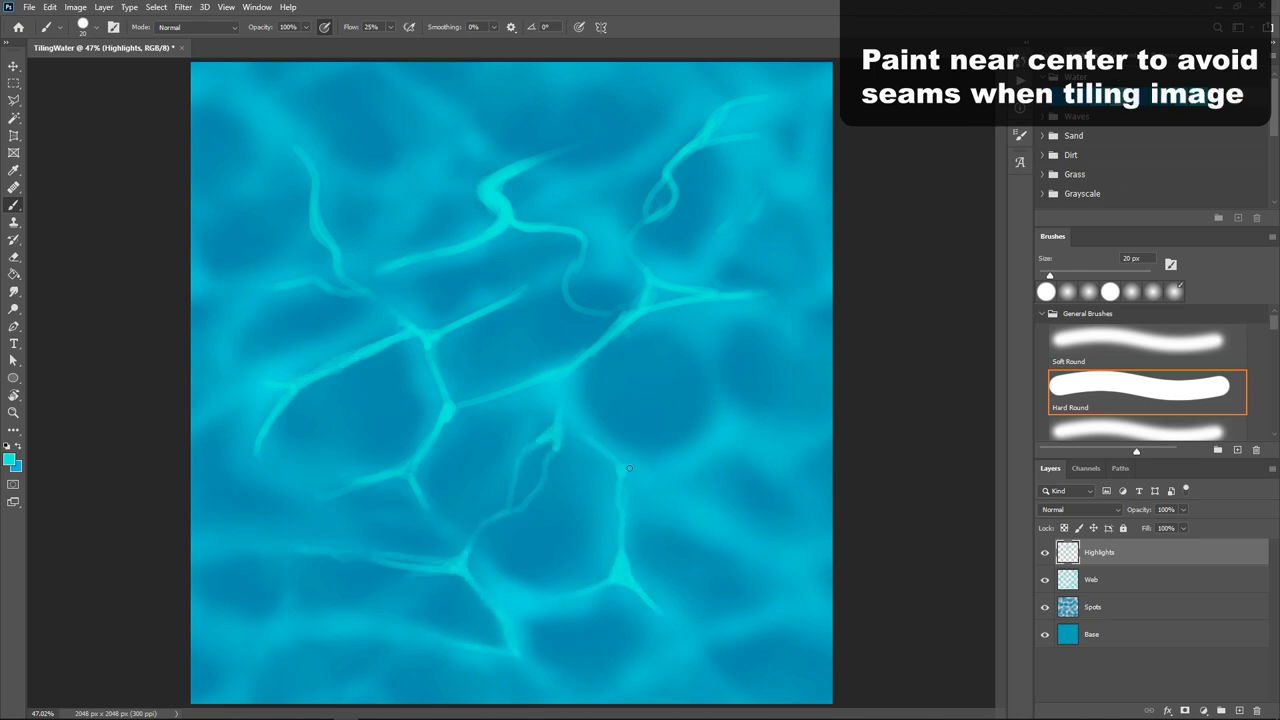
{"action": "left_click_drag", "start_coordinate": [629, 468], "coordinate": [688, 575]}
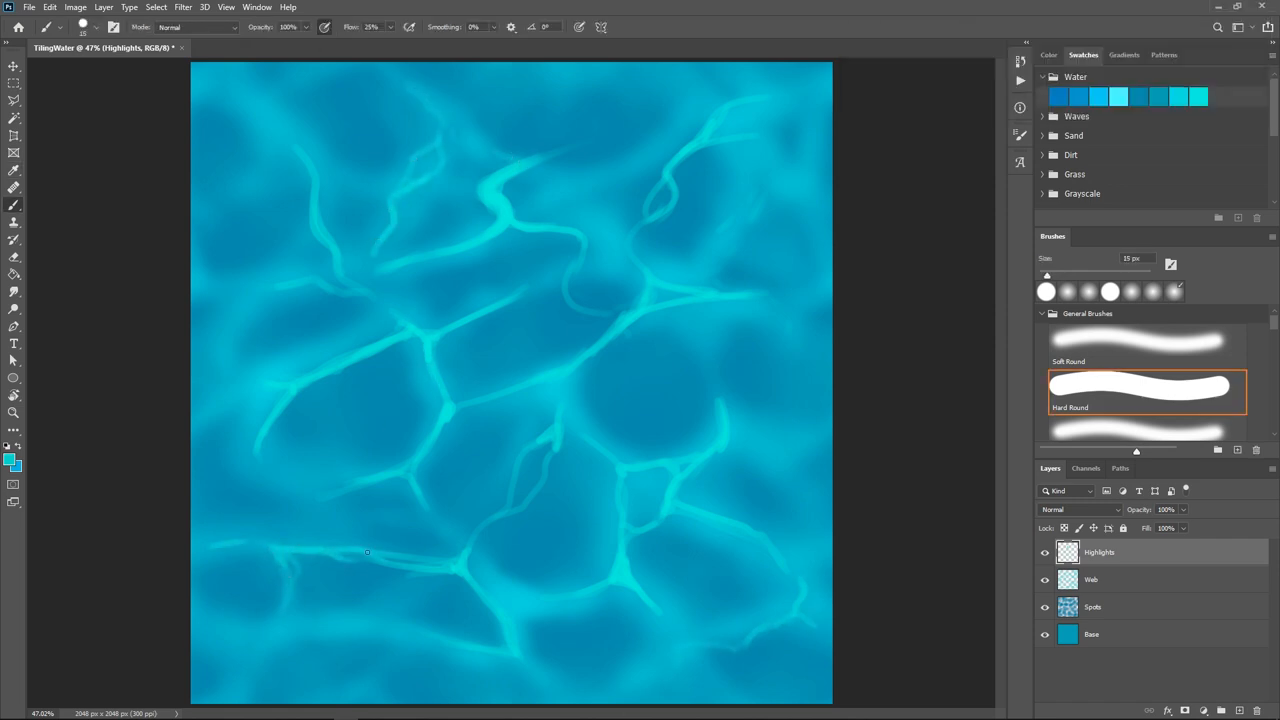
{"action": "left_click_drag", "start_coordinate": [367, 552], "coordinate": [444, 394]}
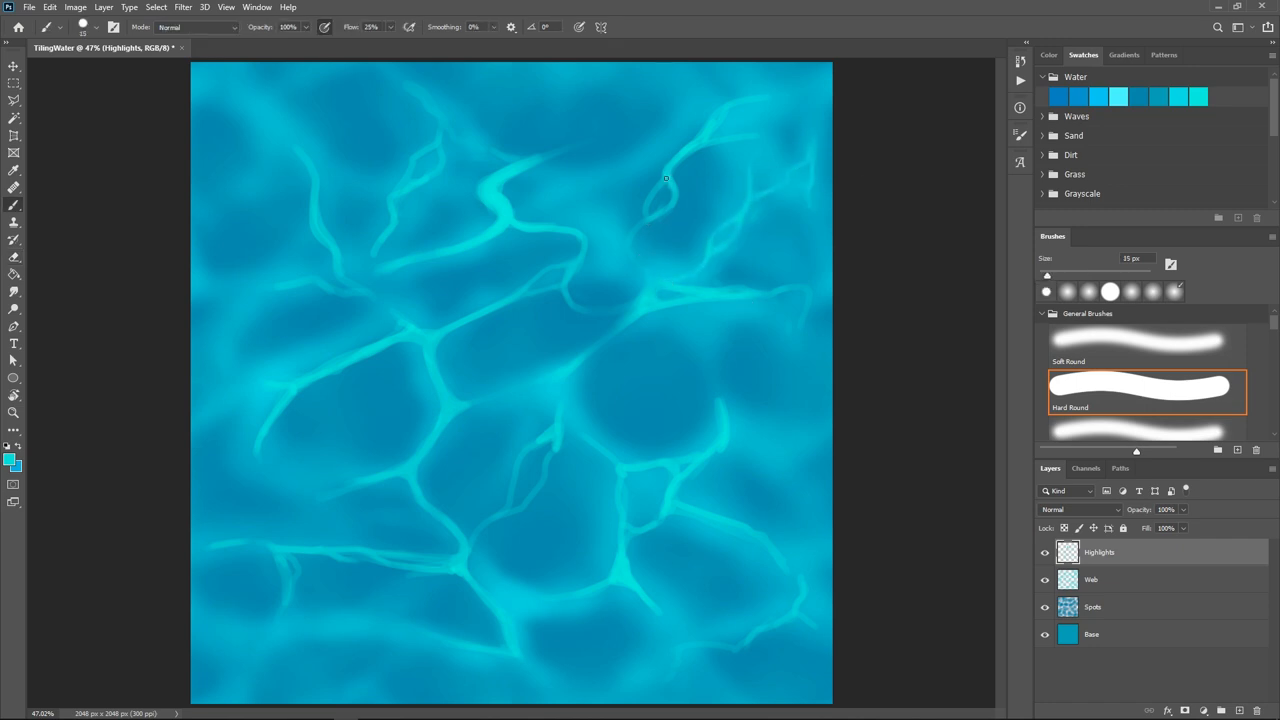
{"action": "left_click_drag", "start_coordinate": [665, 178], "coordinate": [809, 74]}
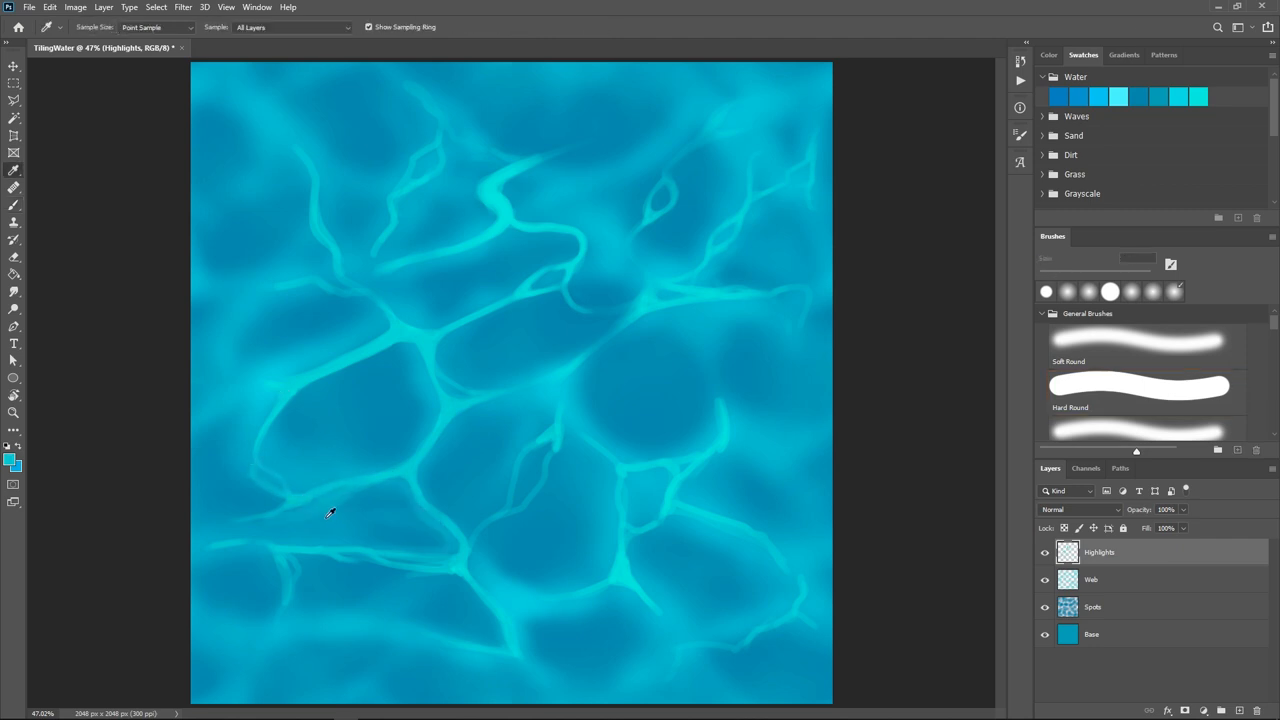
Step: Erase part of a cyan vein near the lower middle with the Eraser
{"action": "left_click", "coordinate": [1140, 390]}
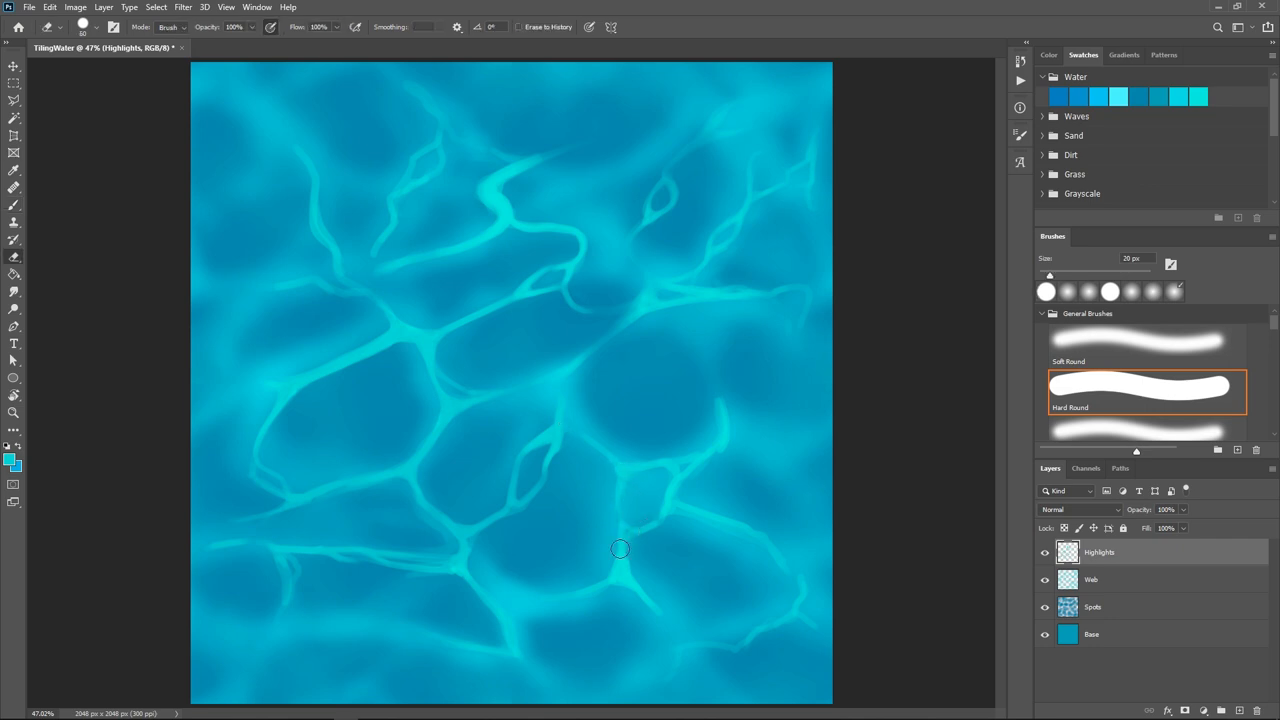
{"action": "left_click_drag", "start_coordinate": [620, 549], "coordinate": [730, 464]}
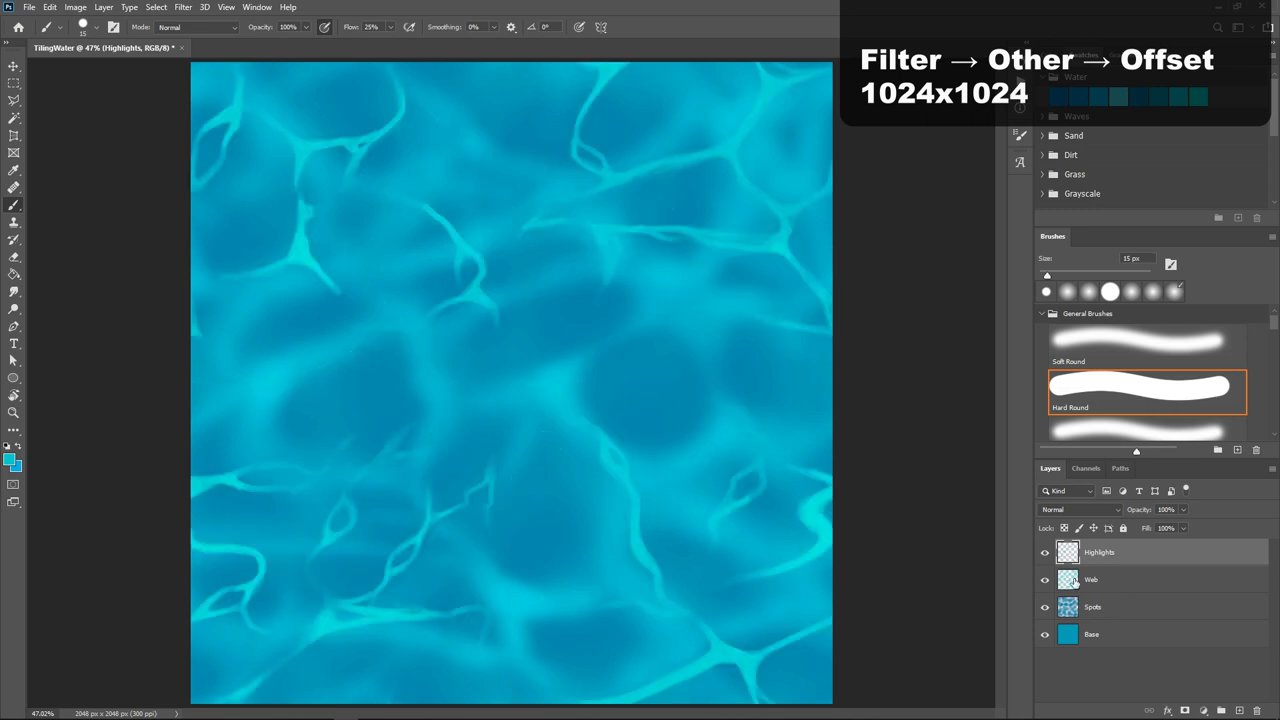
Step: Select the Web layer, then paint extra highlight veins across the centre, left and bottom
{"action": "left_click", "coordinate": [1091, 579]}
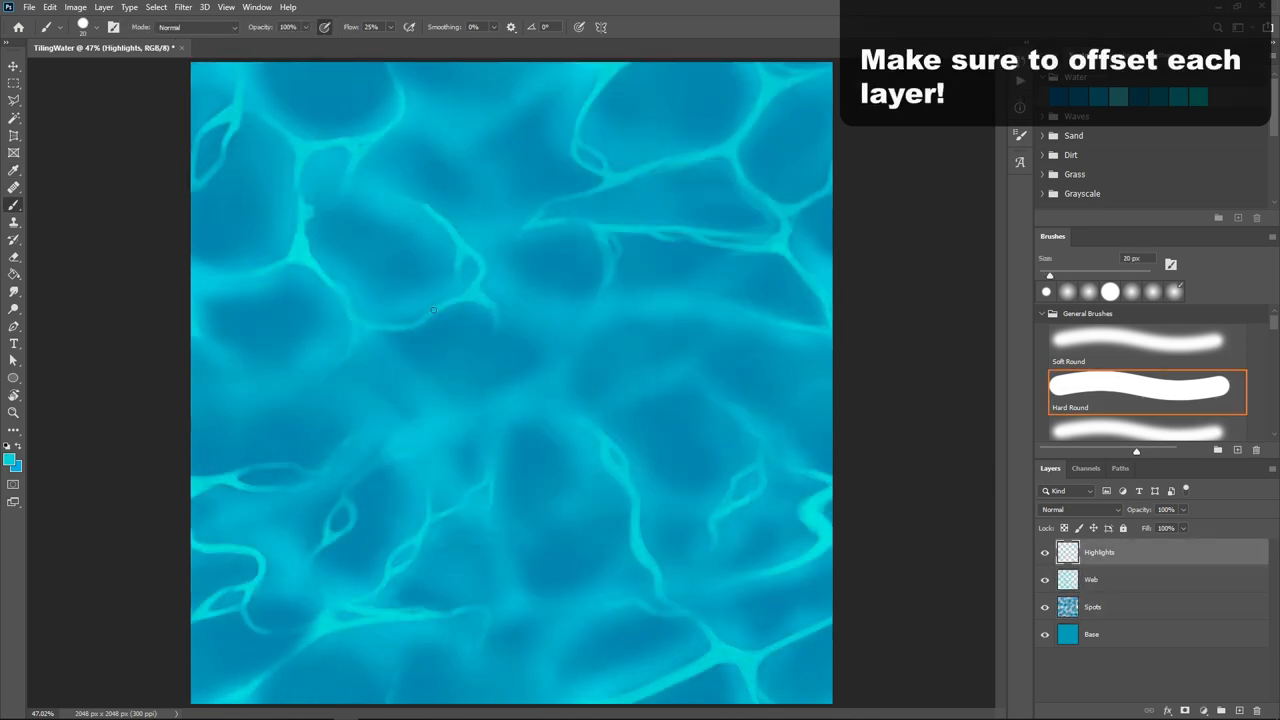
{"action": "left_click_drag", "start_coordinate": [434, 310], "coordinate": [669, 291]}
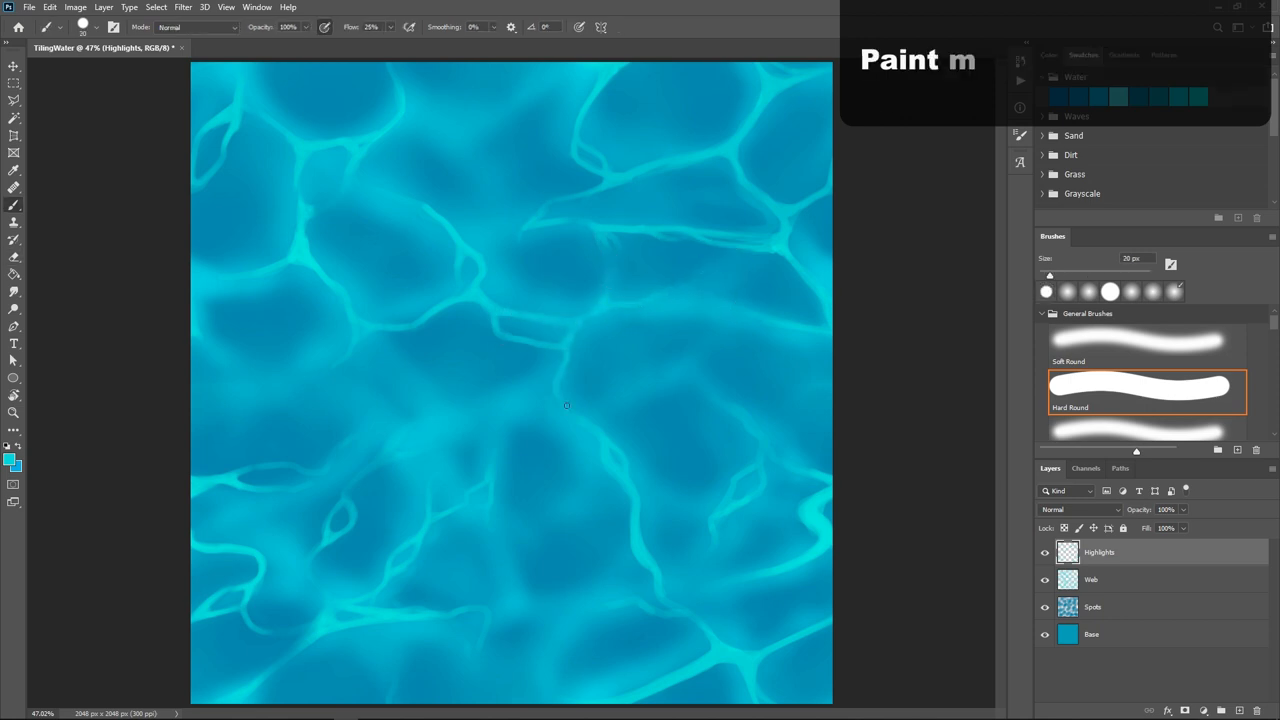
{"action": "left_click_drag", "start_coordinate": [567, 405], "coordinate": [443, 402]}
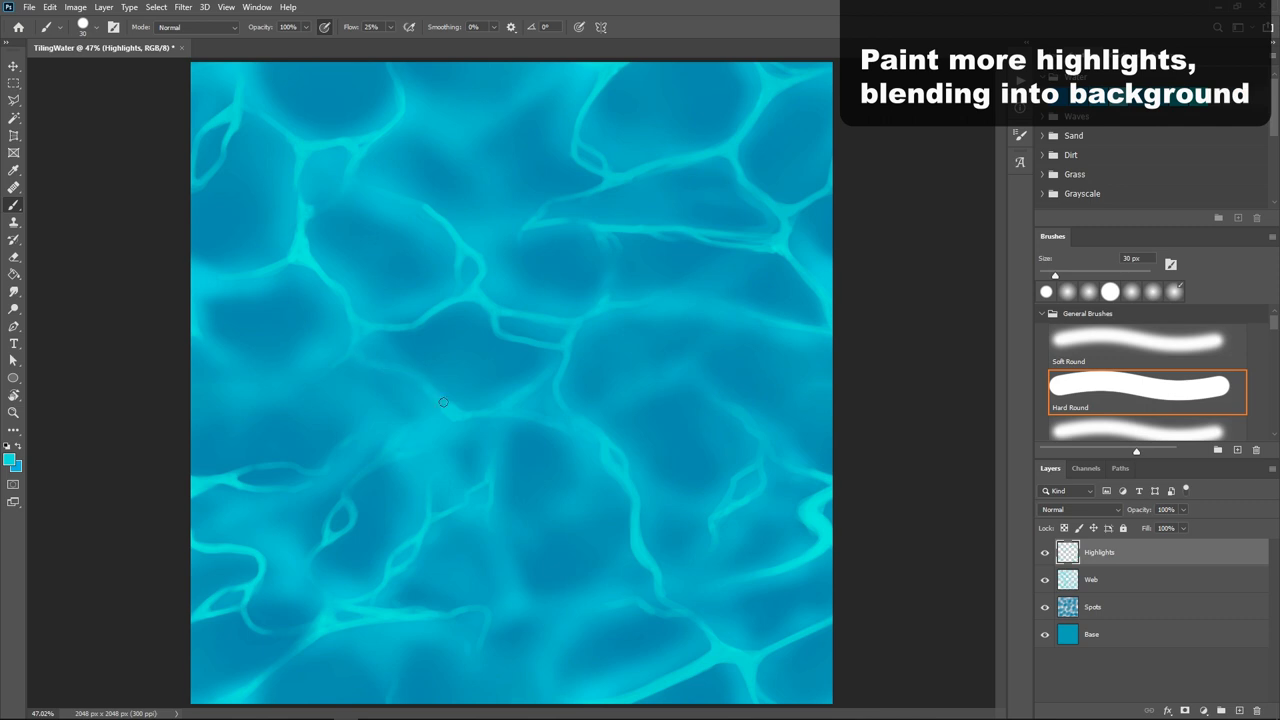
{"action": "left_click_drag", "start_coordinate": [443, 402], "coordinate": [461, 485]}
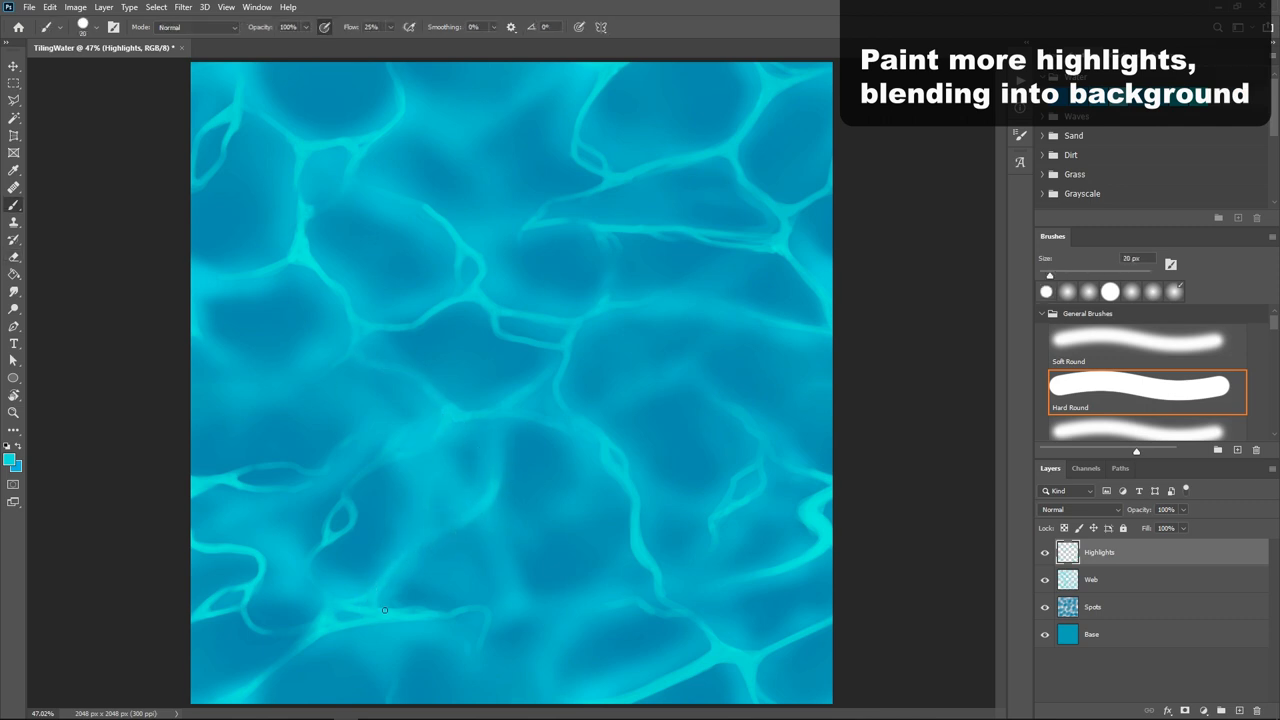
{"action": "left_click_drag", "start_coordinate": [385, 610], "coordinate": [485, 620]}
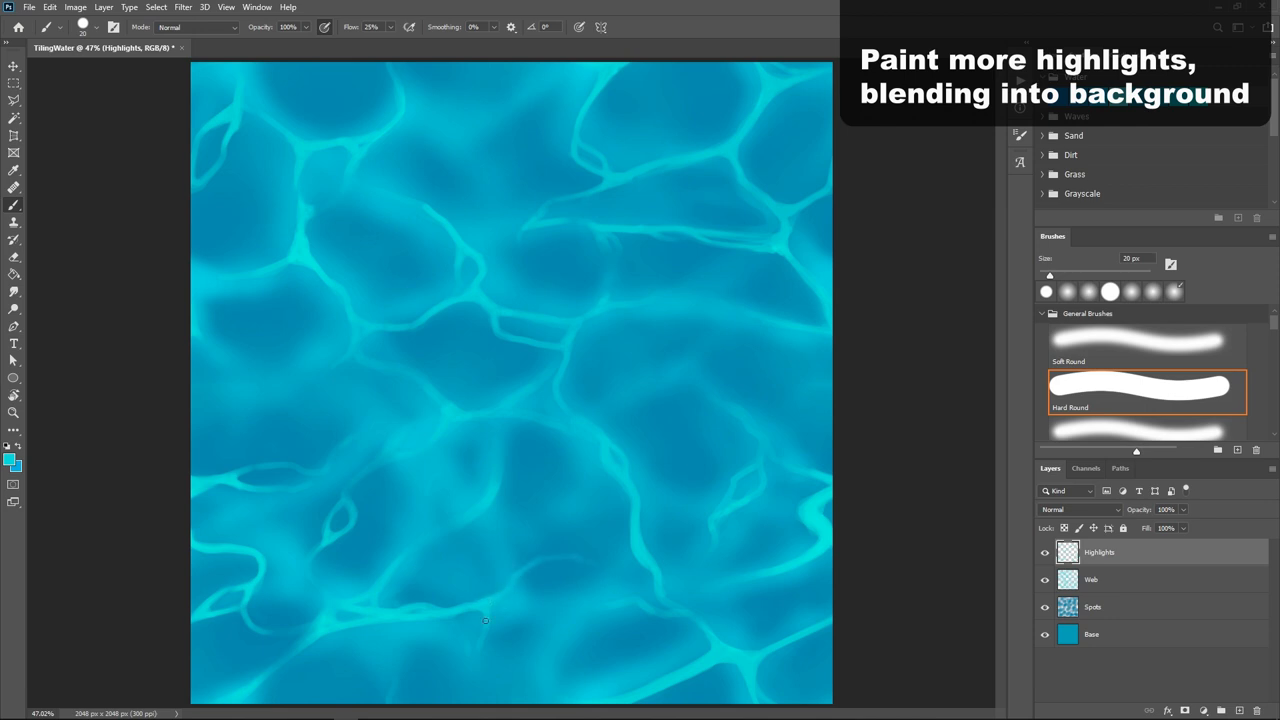
{"action": "left_click_drag", "start_coordinate": [485, 620], "coordinate": [728, 395]}
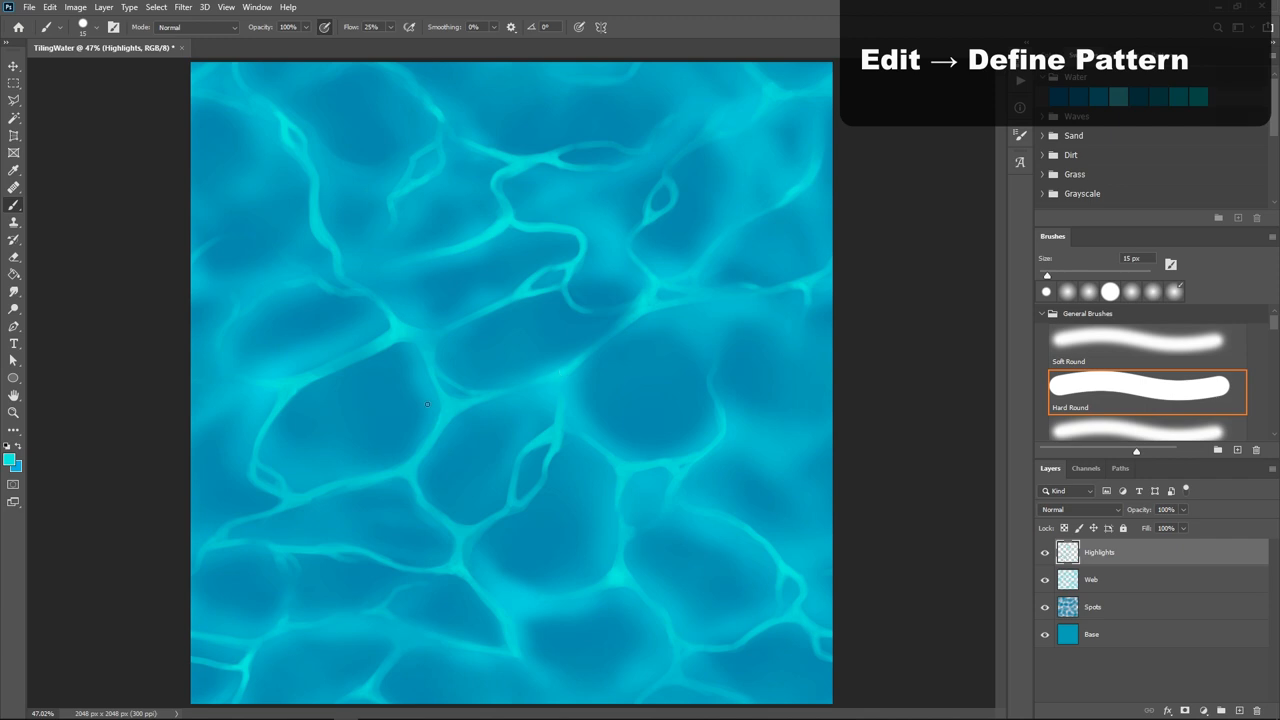
Step: Define the texture as a pattern, preview it as a pattern fill, then cancel
{"action": "left_click", "coordinate": [29, 7]}
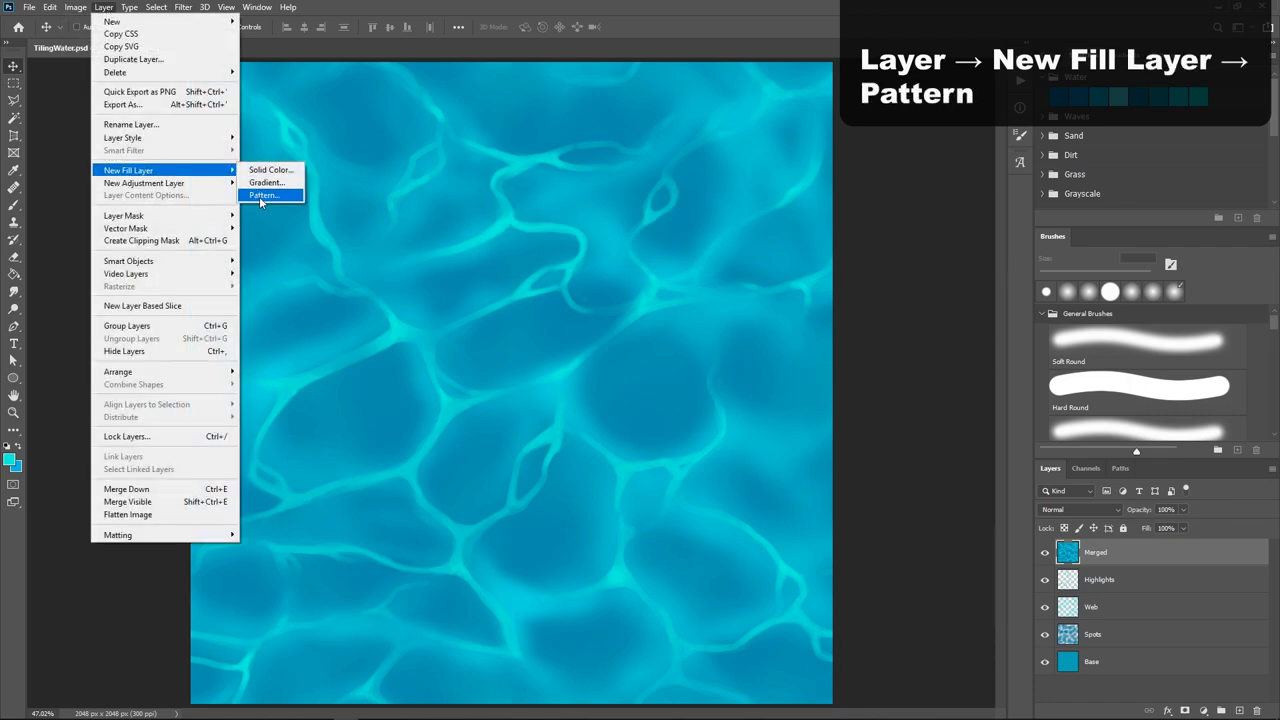
{"action": "left_click", "coordinate": [263, 195]}
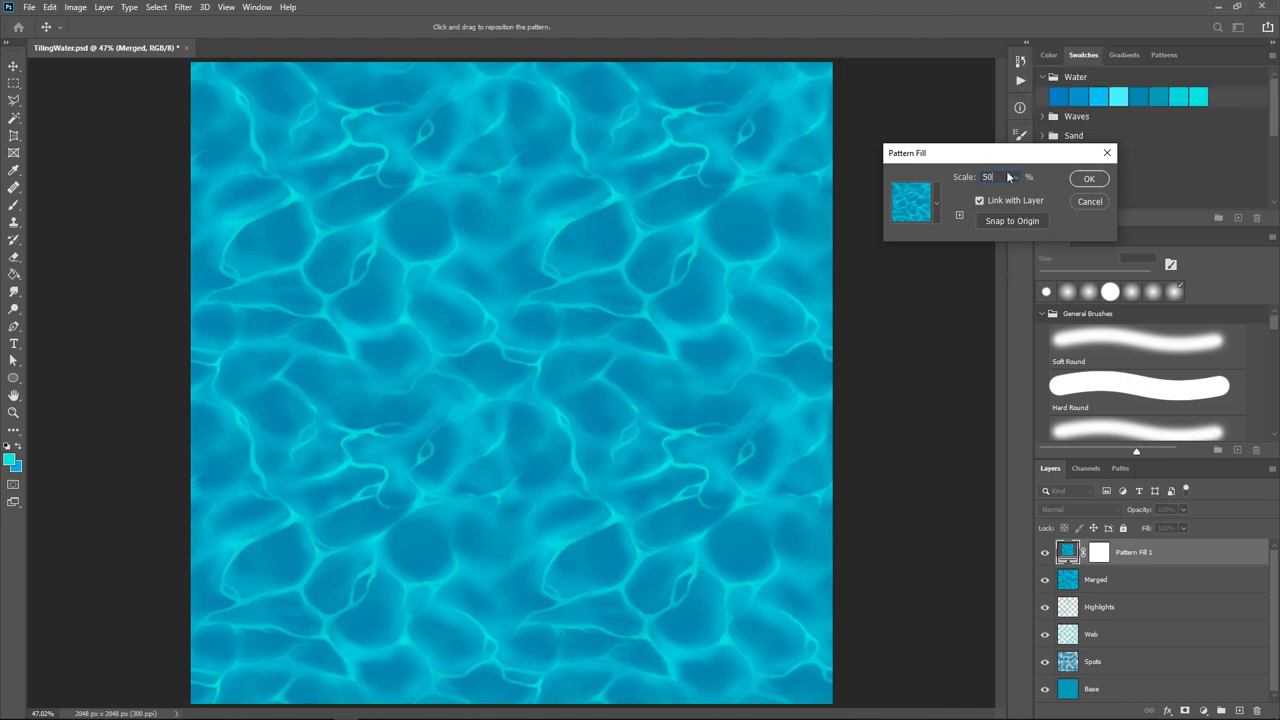
{"action": "left_click", "coordinate": [1089, 178]}
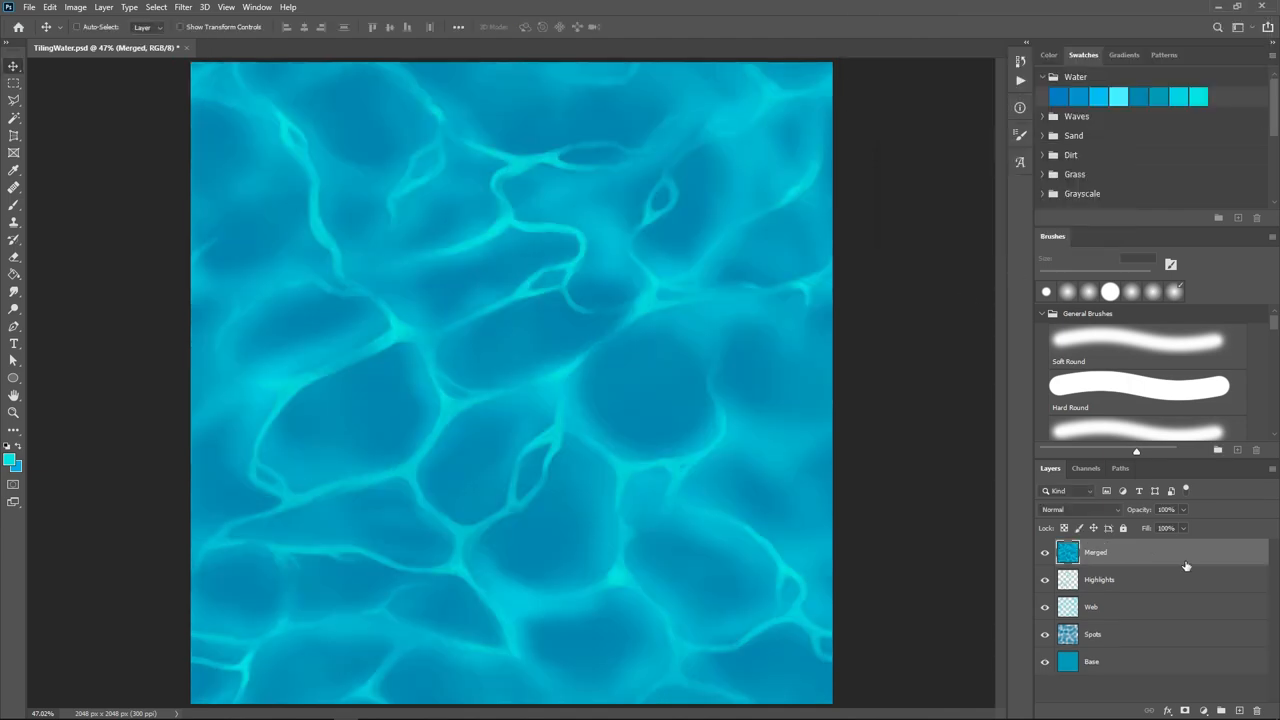